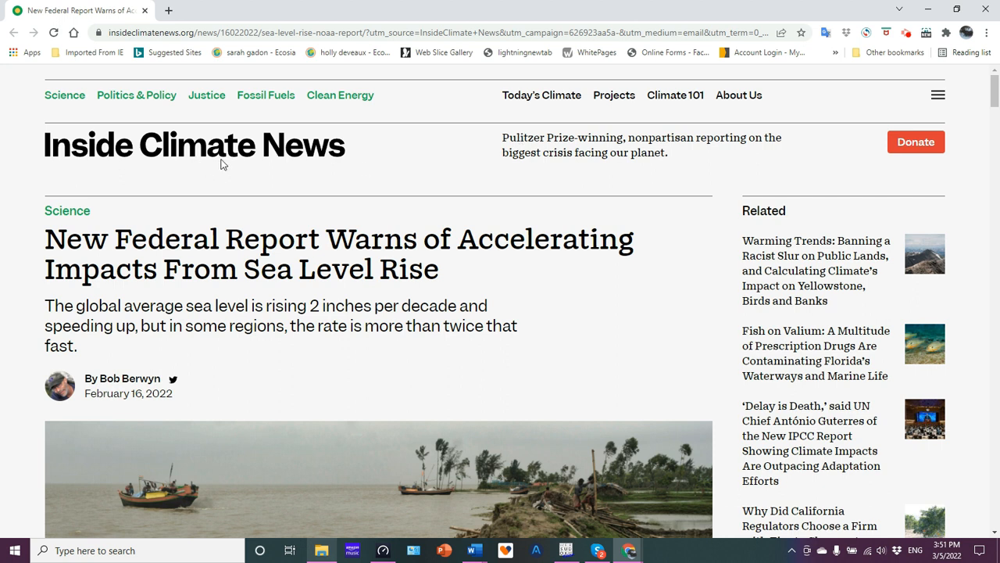
mouse_move(302, 160)
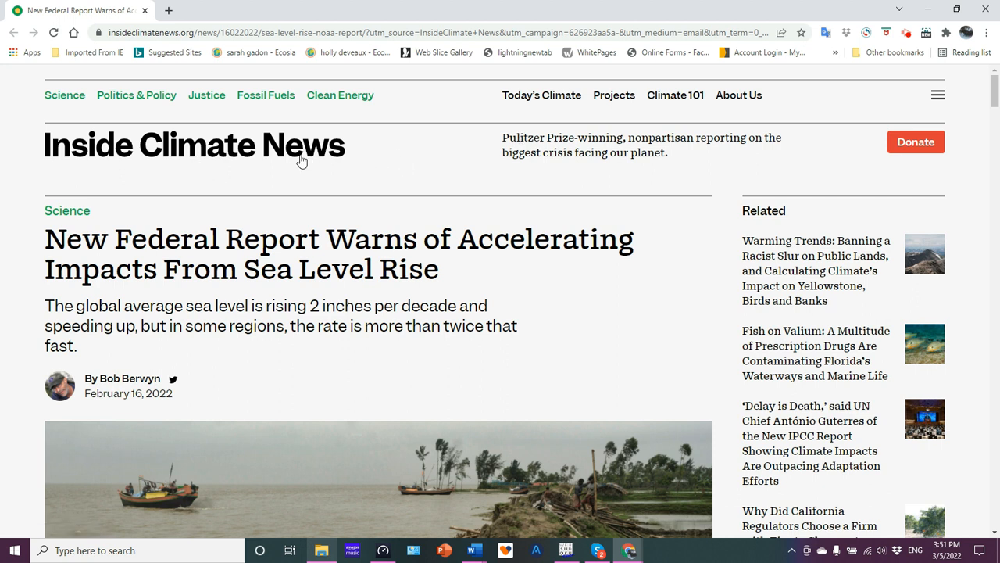
mouse_move(383, 159)
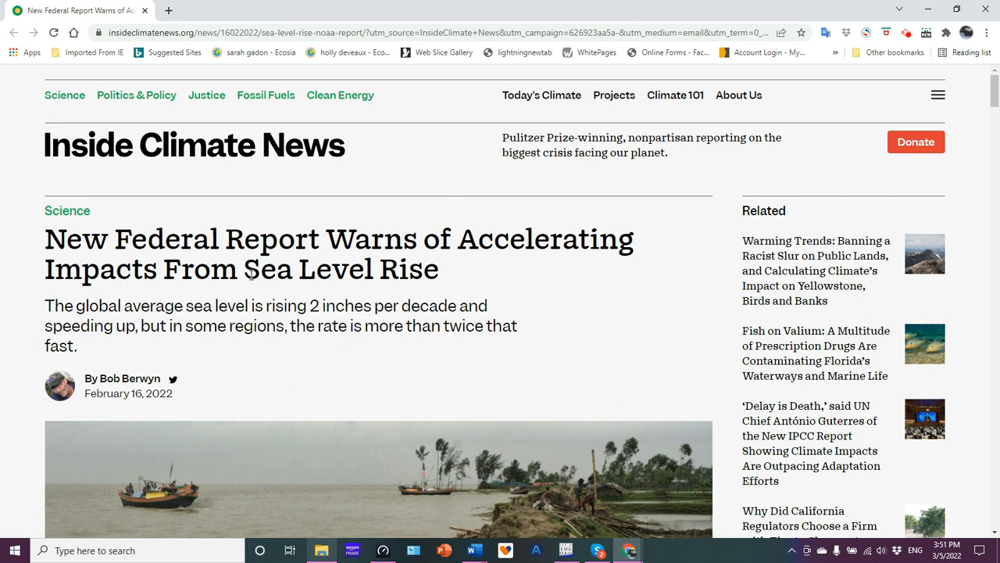
mouse_move(417, 247)
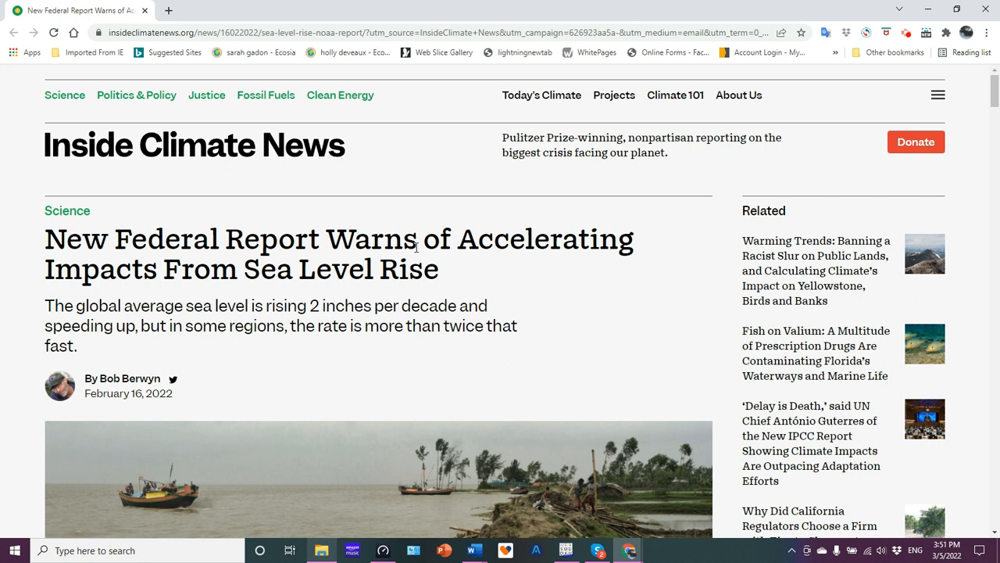
mouse_move(979, 193)
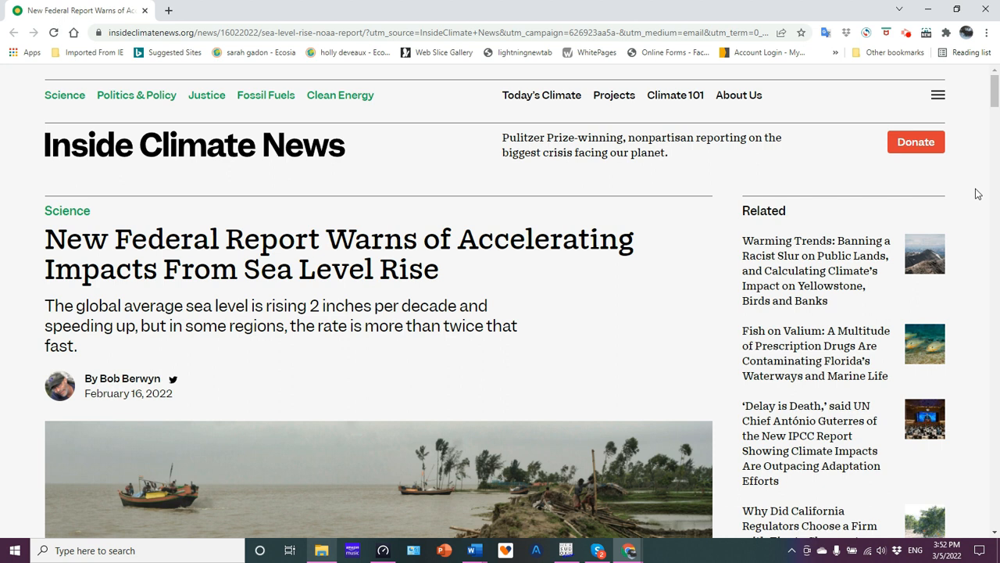
Scroll down to the lead photo of workers reinforcing a shoreline embankment
scroll("down", 3)
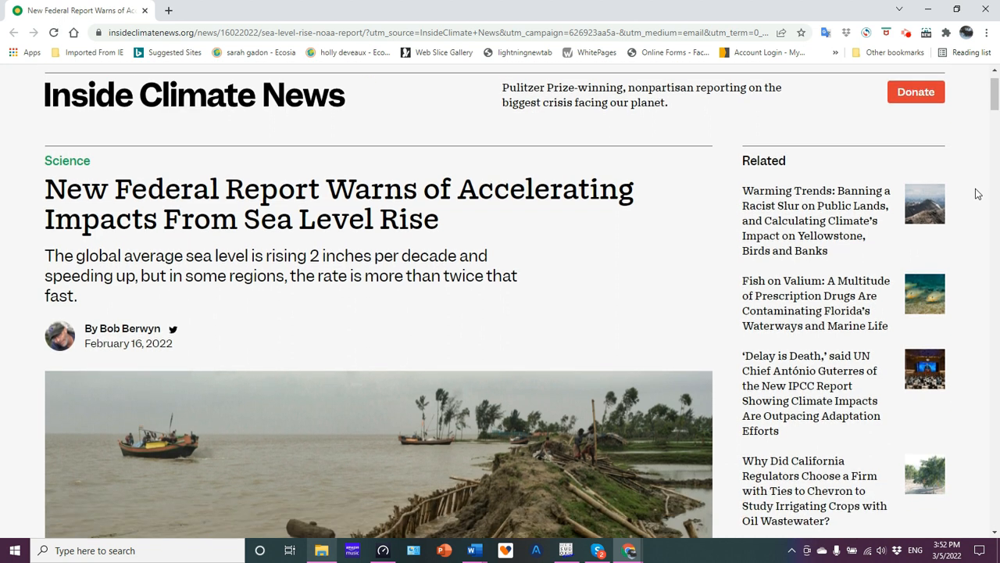
scroll("down", 3)
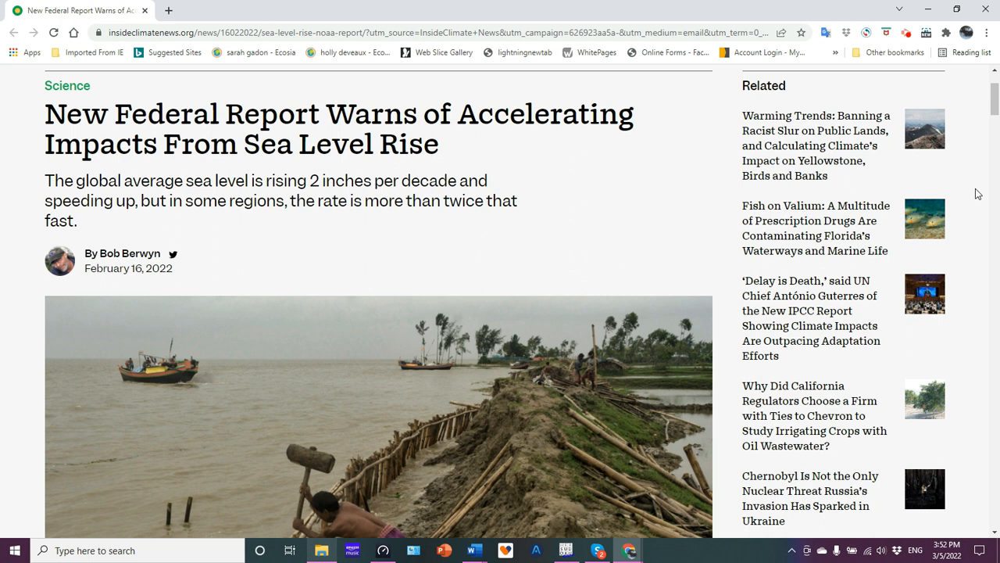
scroll("down", 3)
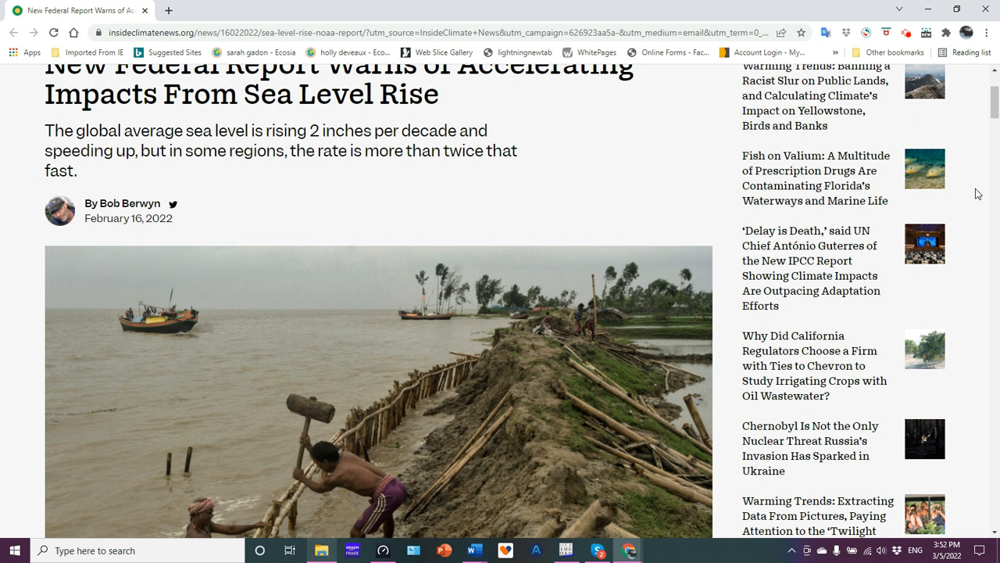
scroll("down", 3)
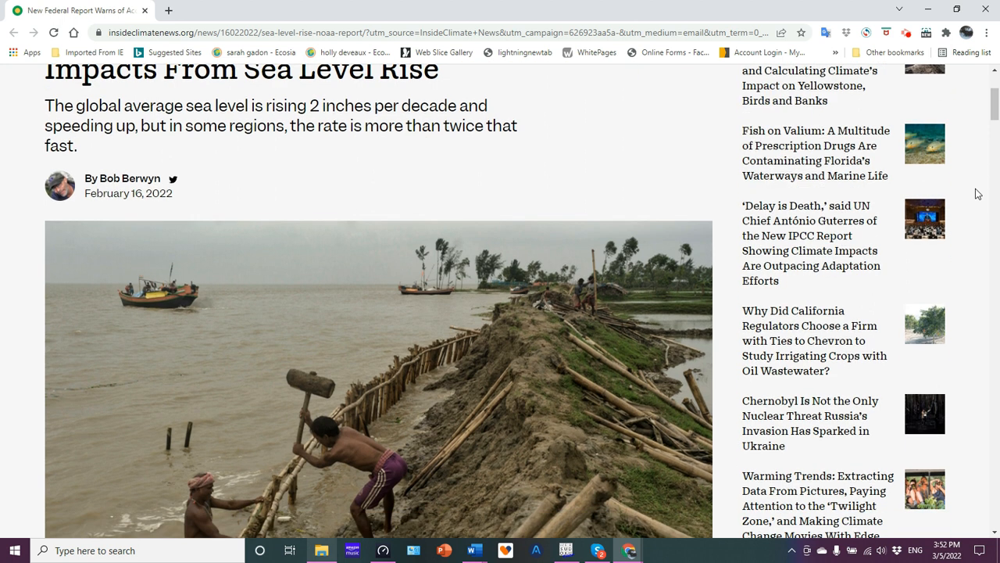
Scroll past the photo to its caption and the opening paragraphs about San Agustinillo fishermen
scroll("down", 3)
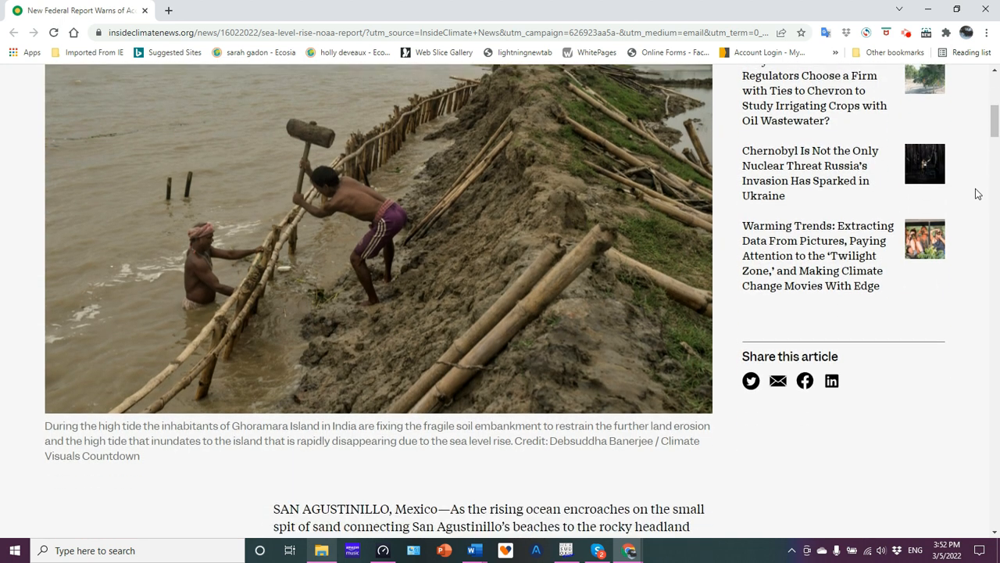
scroll("down", 3)
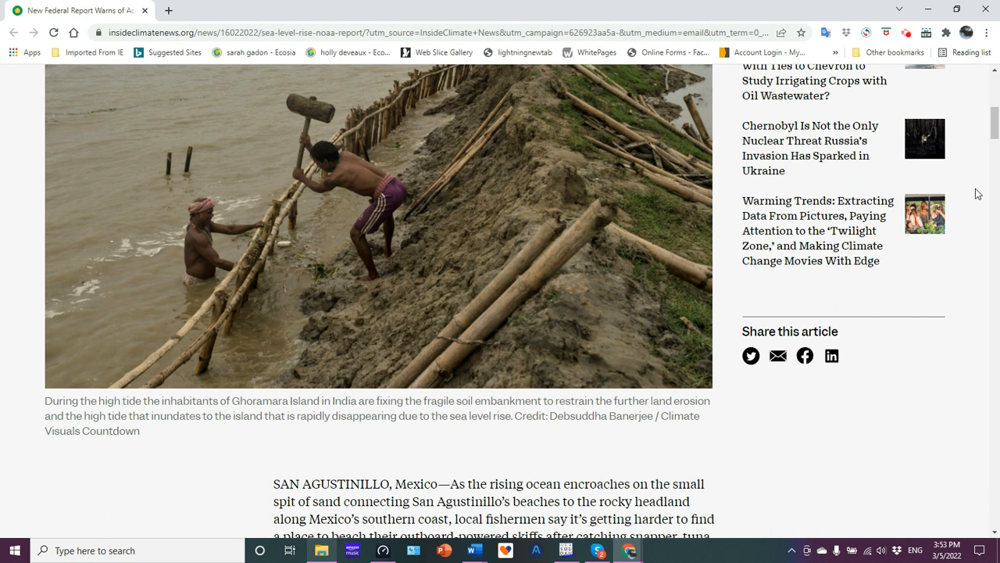
scroll("down", 3)
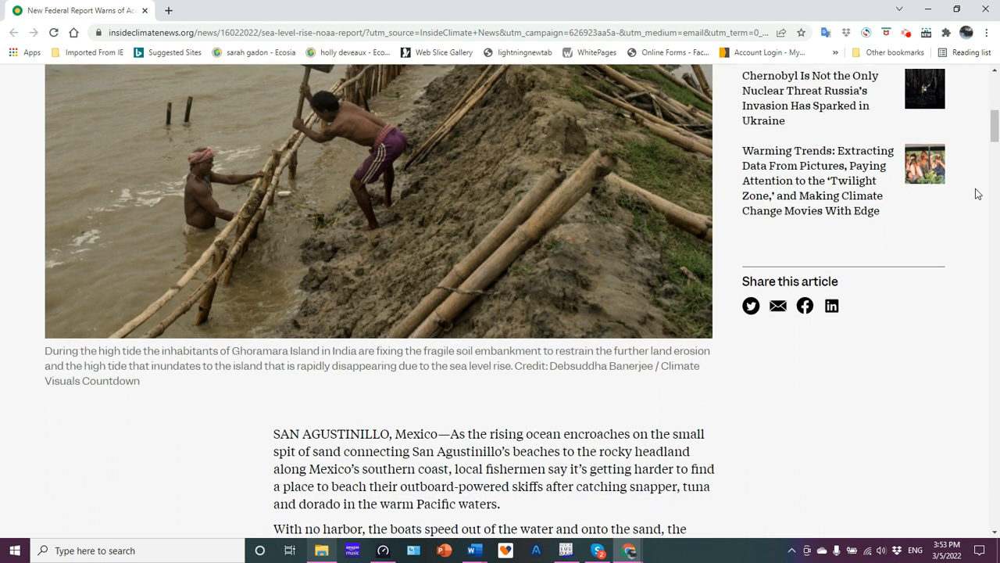
scroll("down", 3)
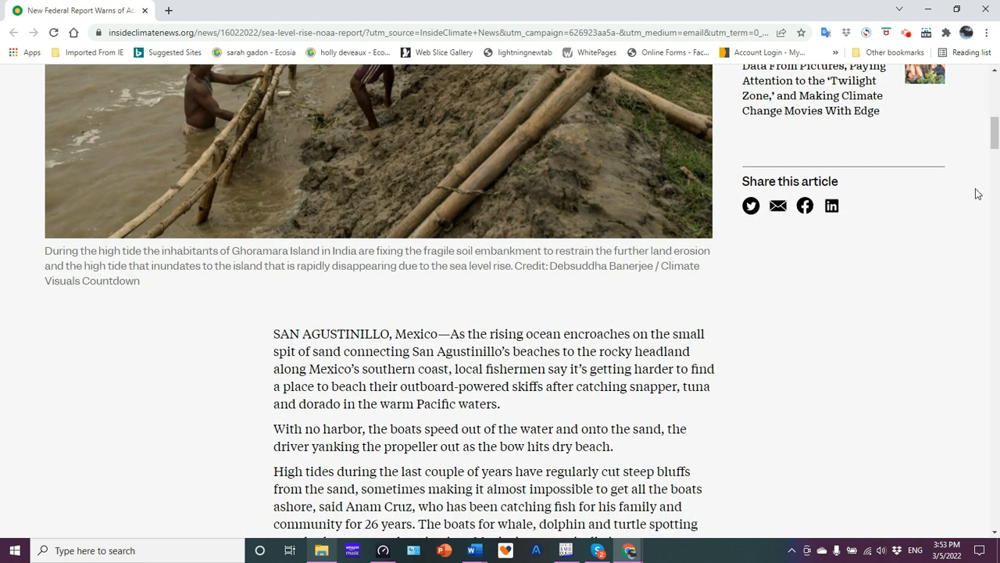
scroll("down", 3)
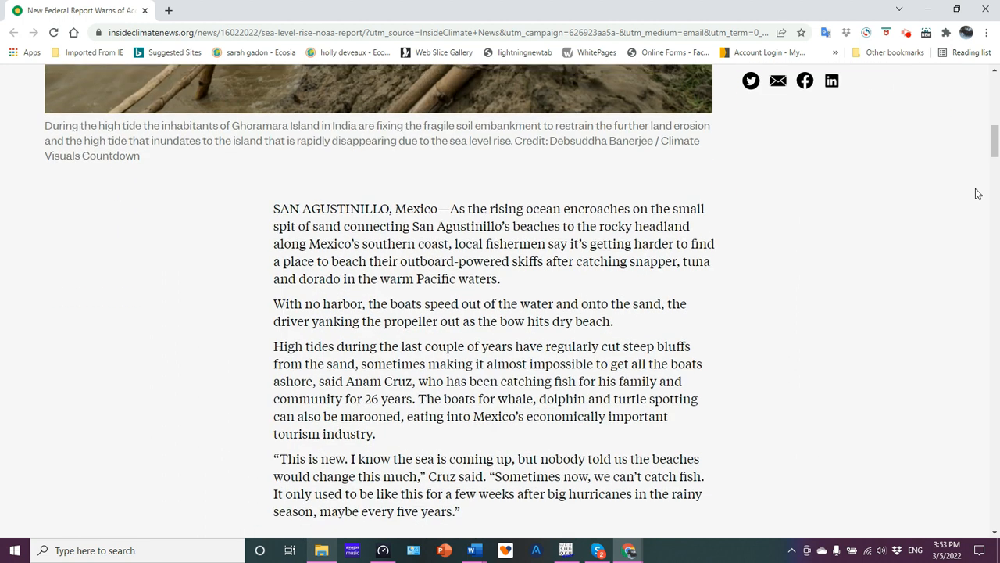
scroll("down", 3)
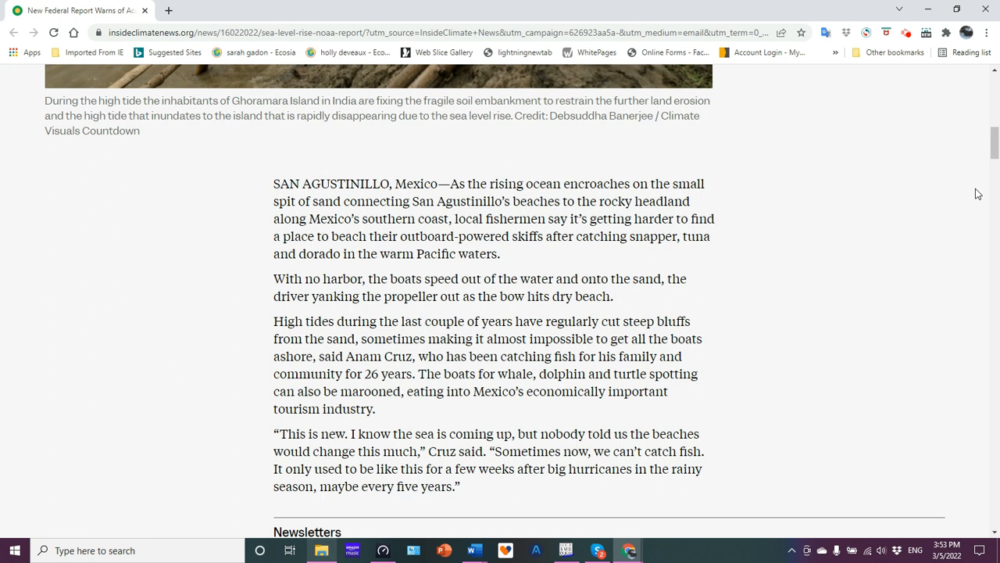
Scroll to Cruz's quote and the ICN Weekly and Inside Clean Energy newsletter options
scroll("down", 3)
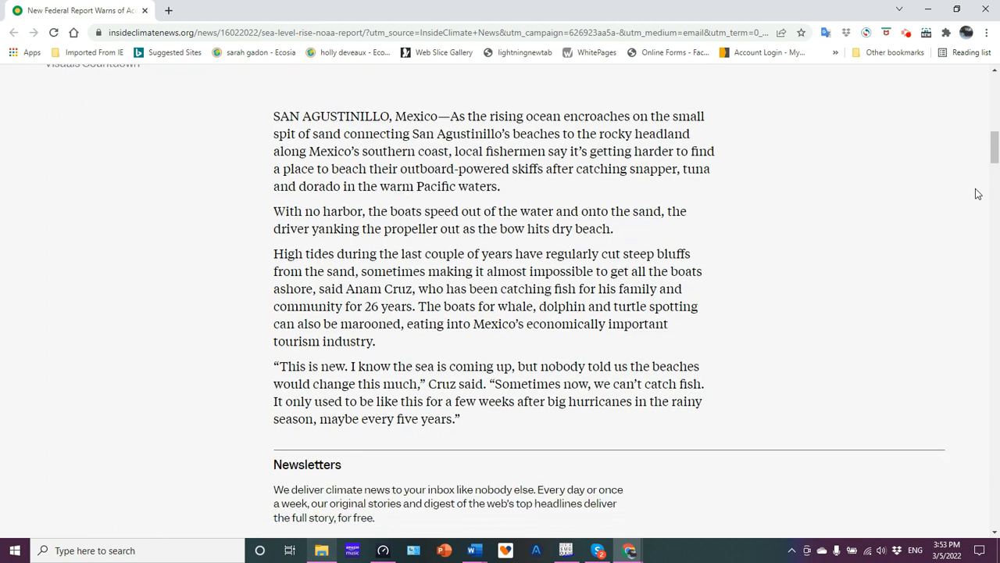
scroll("down", 3)
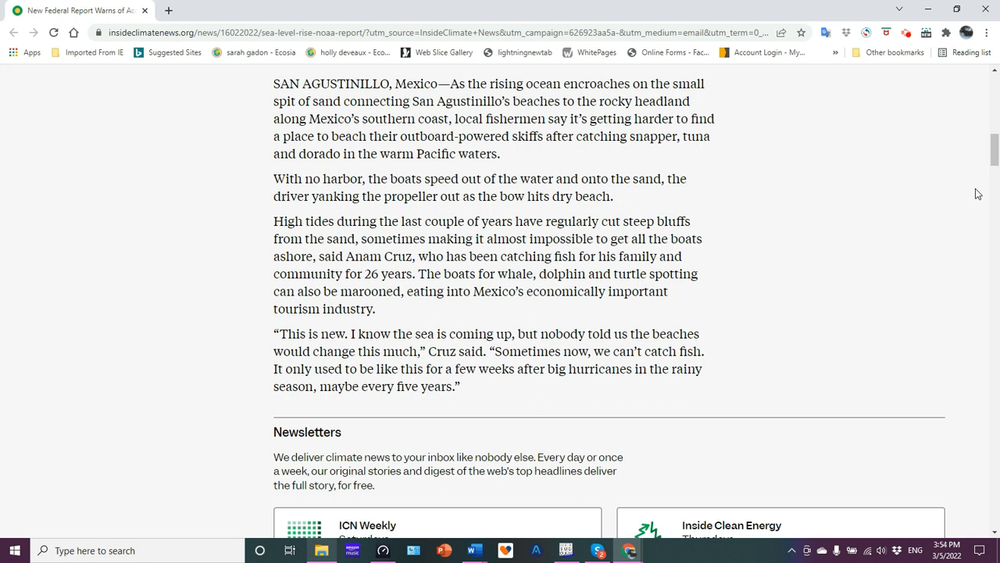
scroll("down", 3)
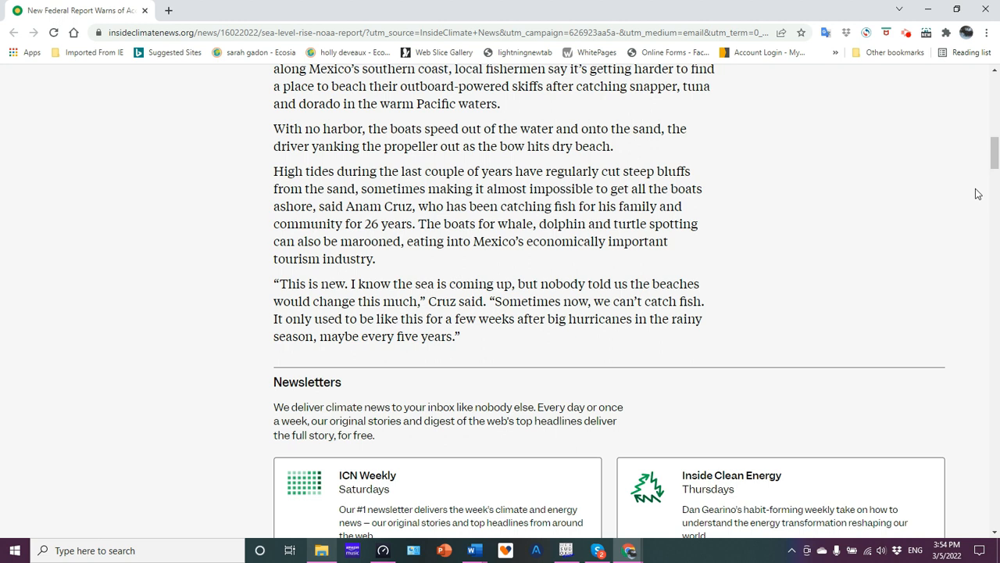
Scroll past the newsletter boxes to NOAA's sea level projections and Nicole LeBoeuf's warning
scroll("down", 3)
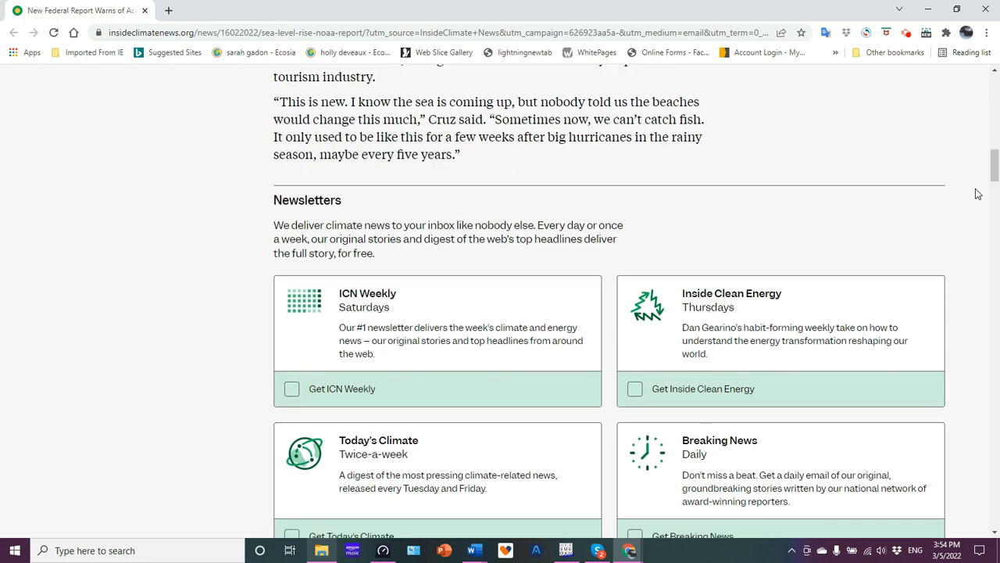
scroll("down", 3)
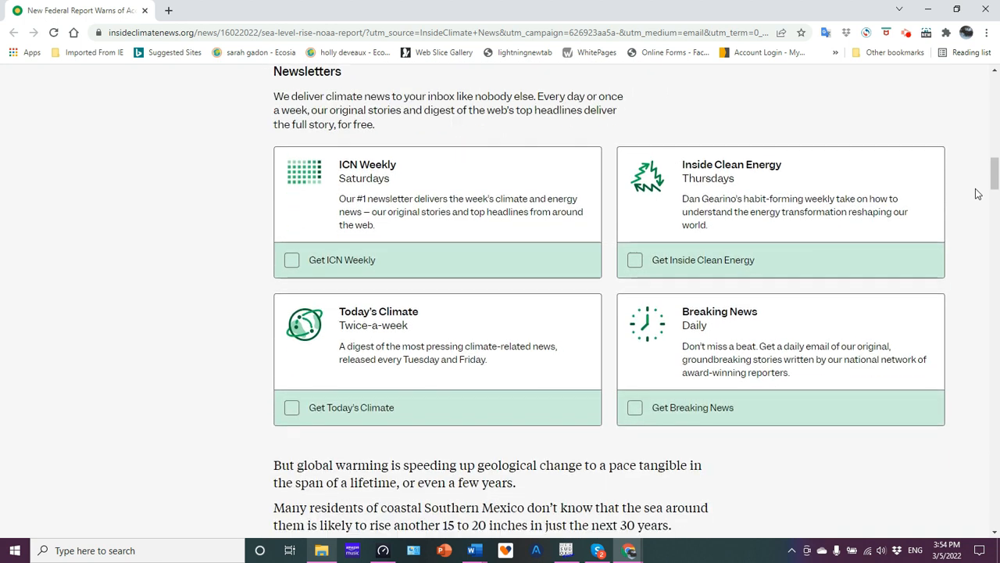
scroll("down", 3)
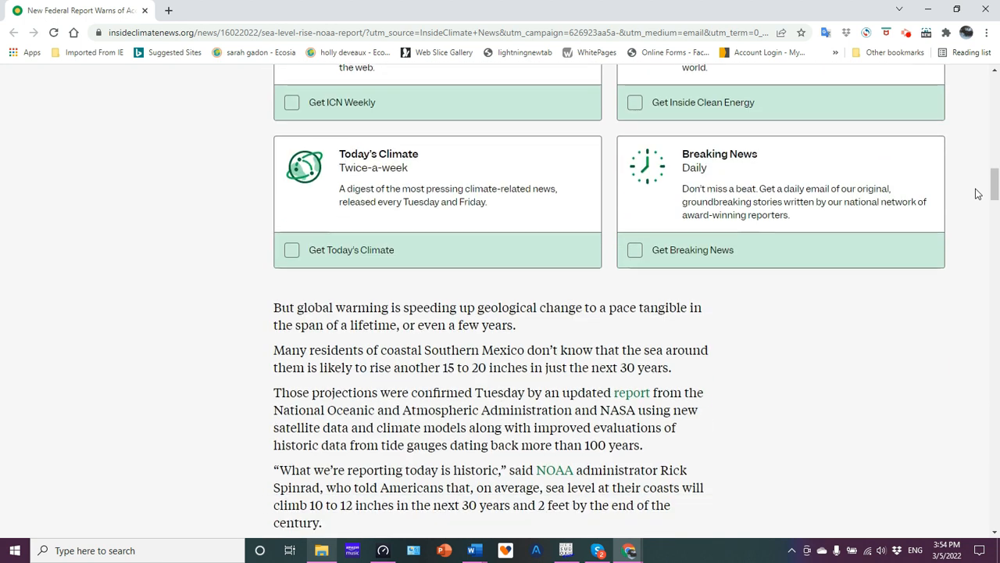
scroll("down", 3)
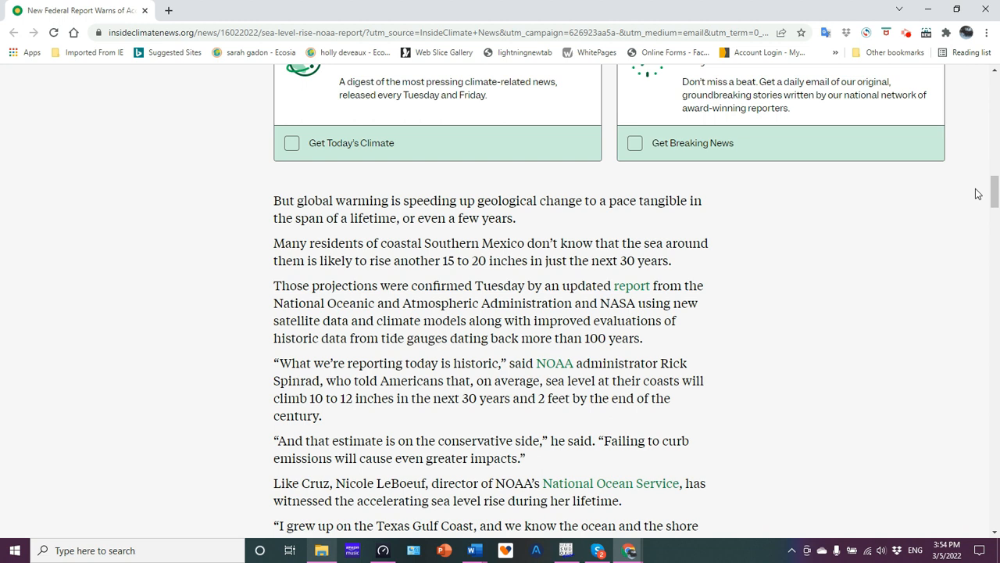
scroll("down", 3)
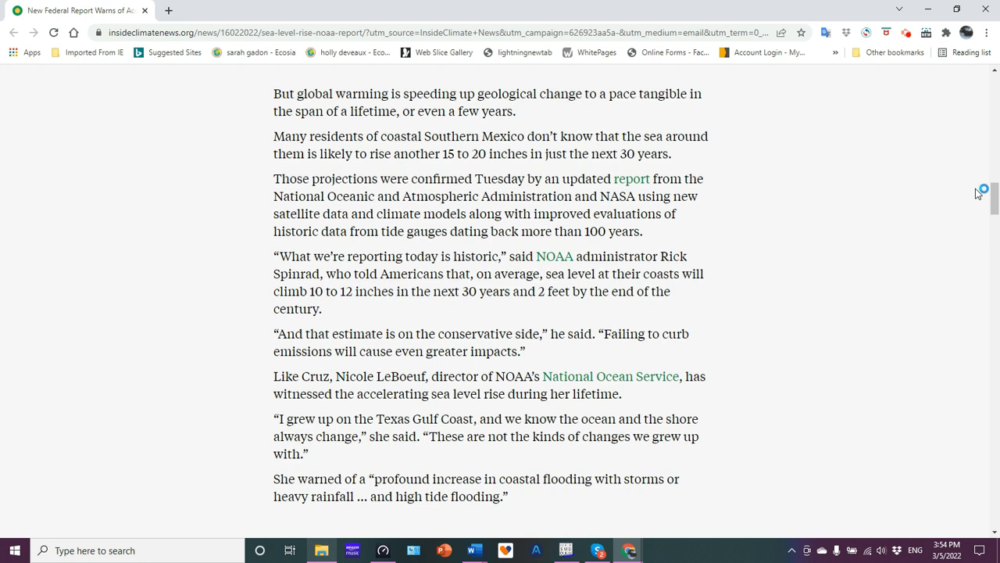
Scroll to the Urgency for Adaptation heading and Andrea Dutton's remarks on 2050 flooding
scroll("down", 3)
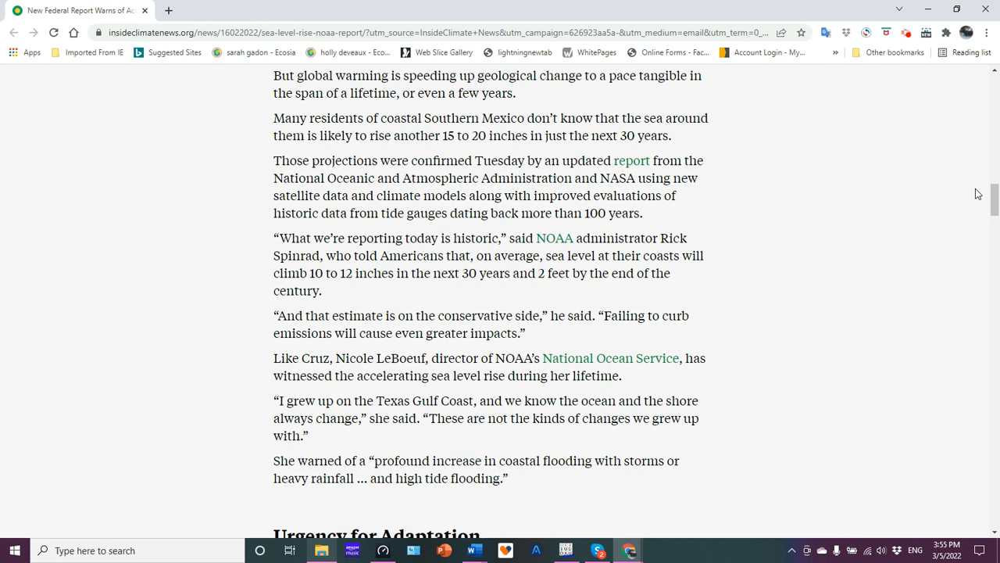
scroll("down", 3)
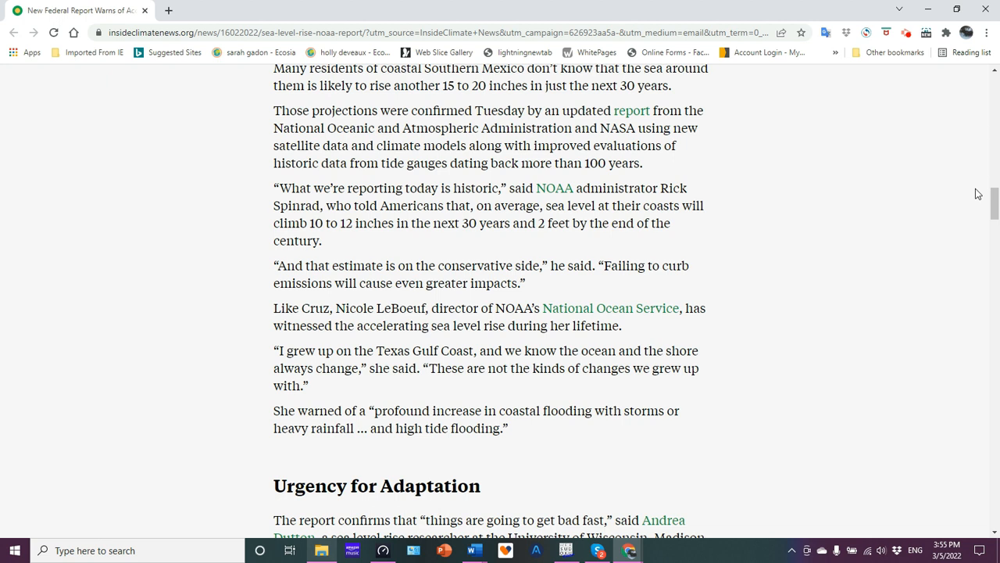
scroll("down", 3)
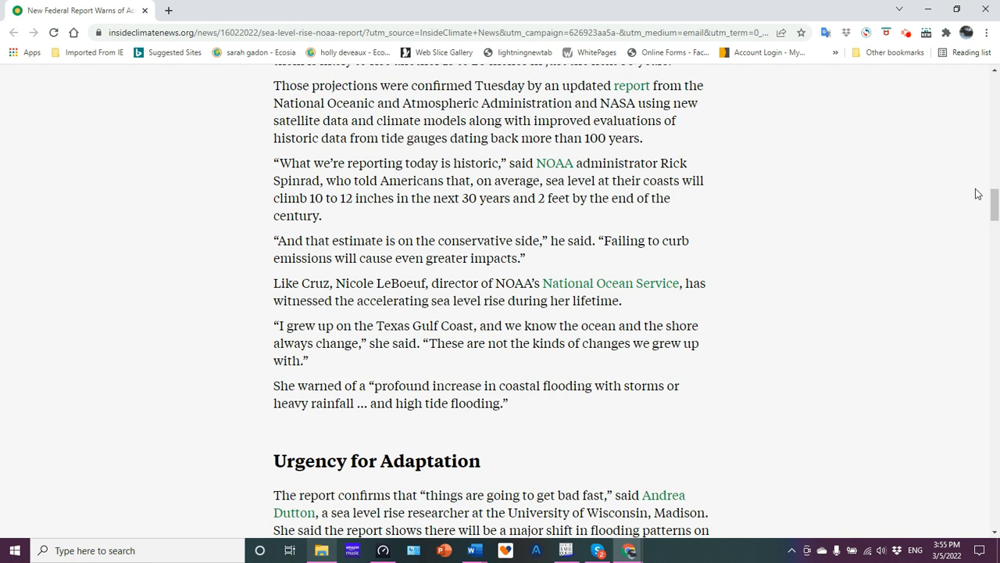
scroll("down", 3)
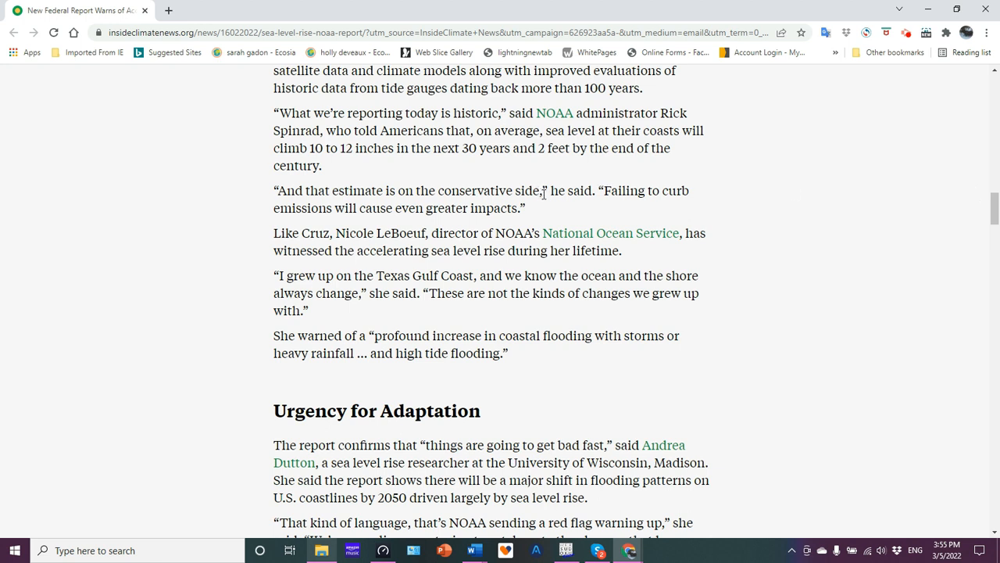
left_click_drag(304, 191, 540, 191)
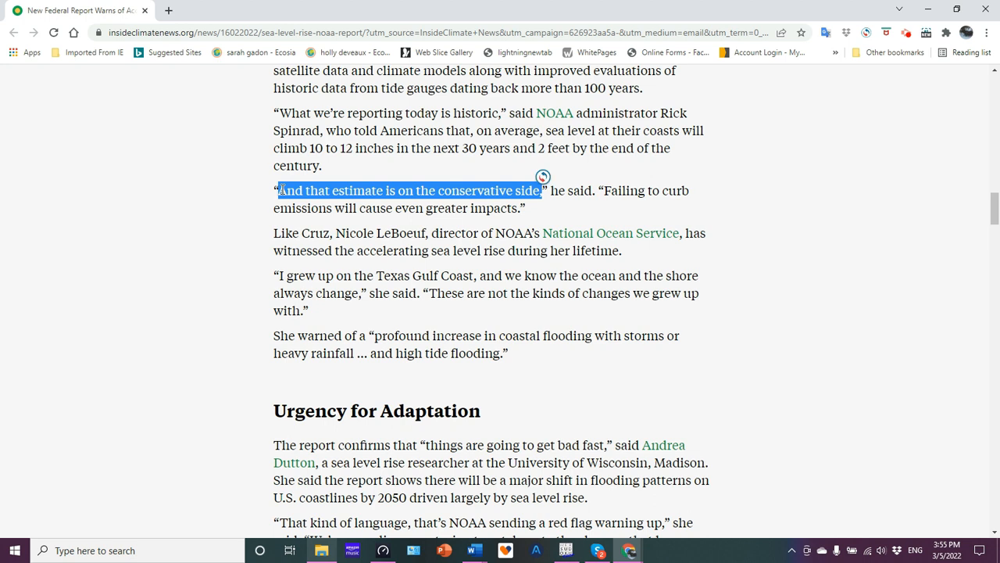
mouse_move(796, 179)
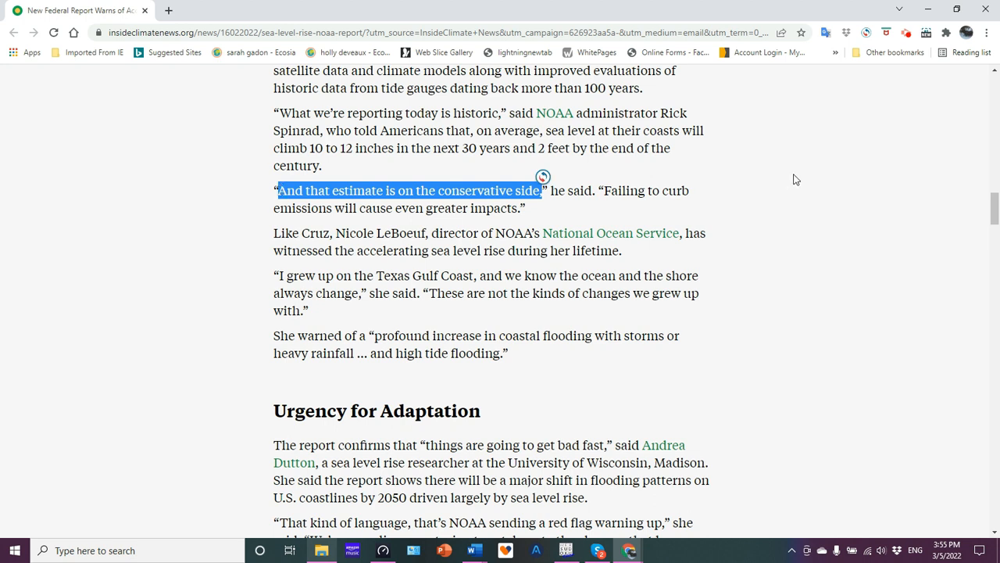
mouse_move(774, 201)
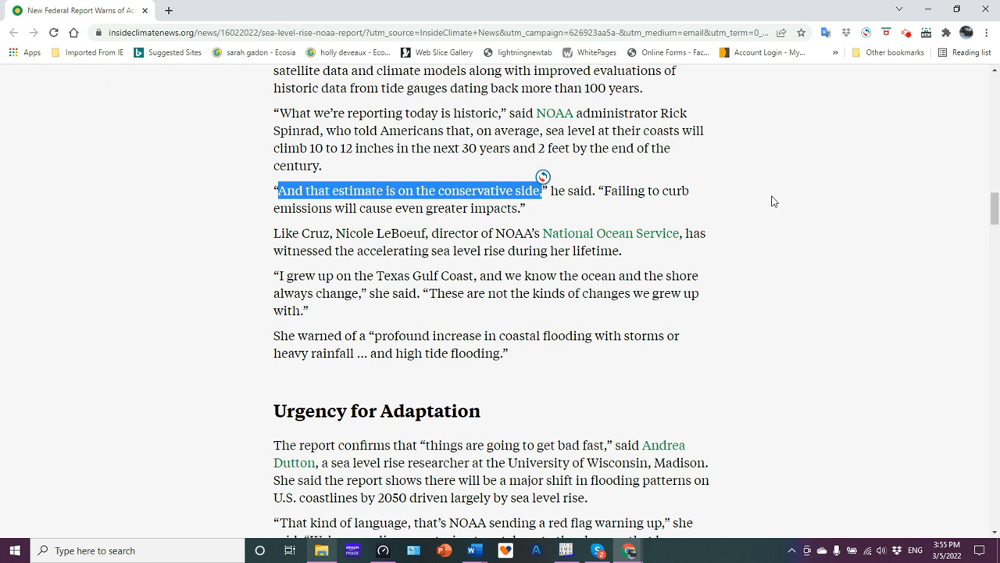
mouse_move(779, 196)
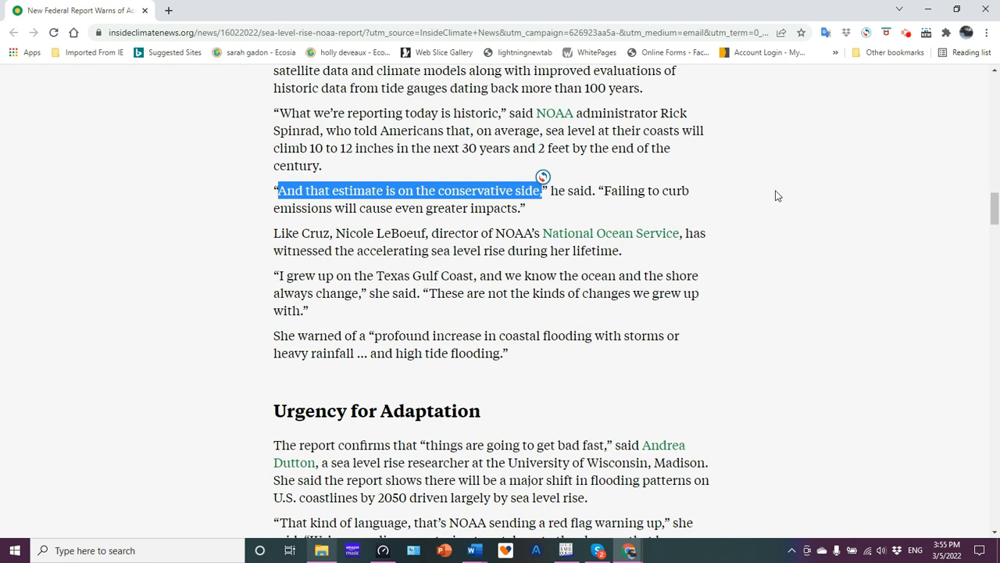
mouse_move(765, 200)
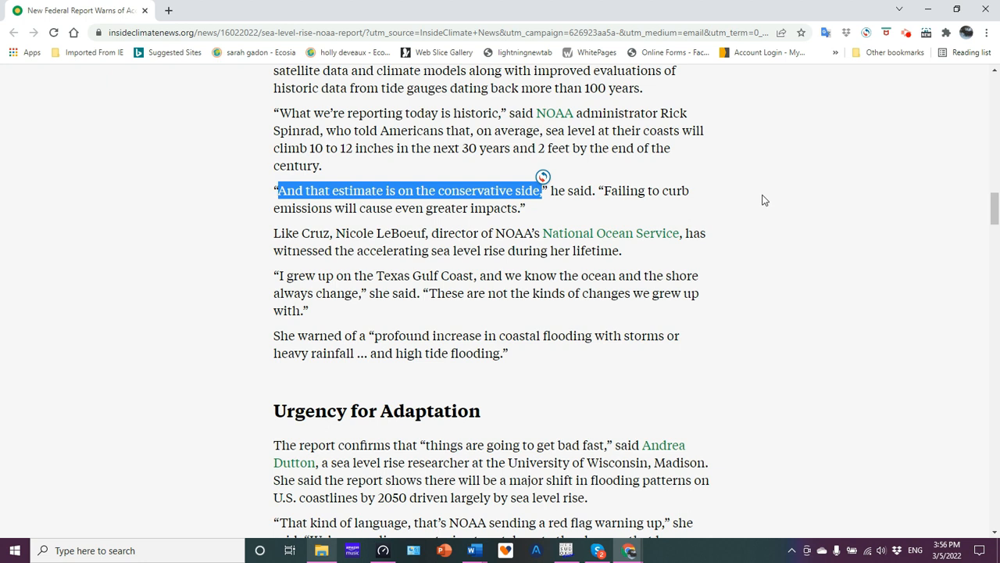
left_click(758, 201)
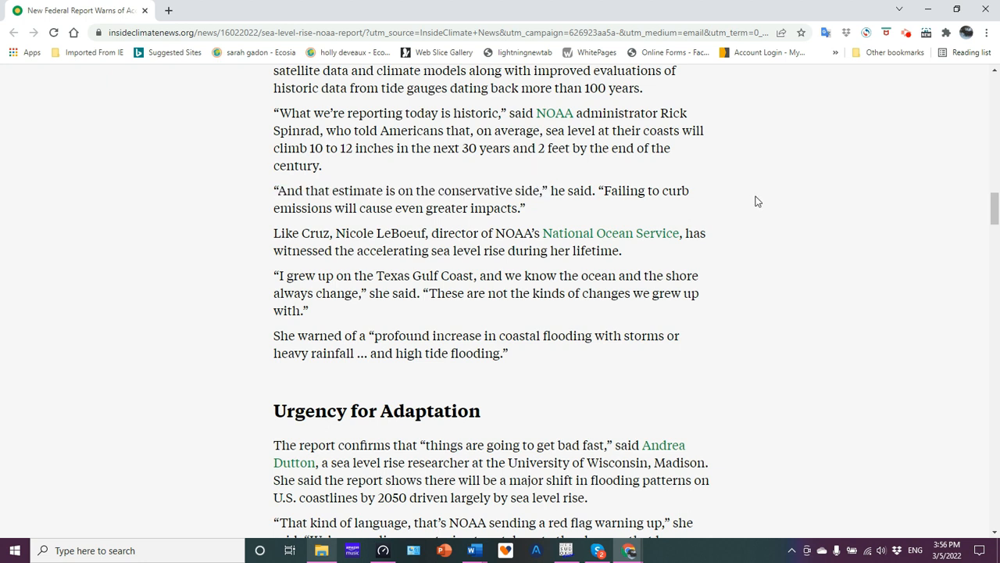
Scroll to Dutton's warnings on tipping points, Antarctic ice shelves and threats to Florida
scroll("down", 3)
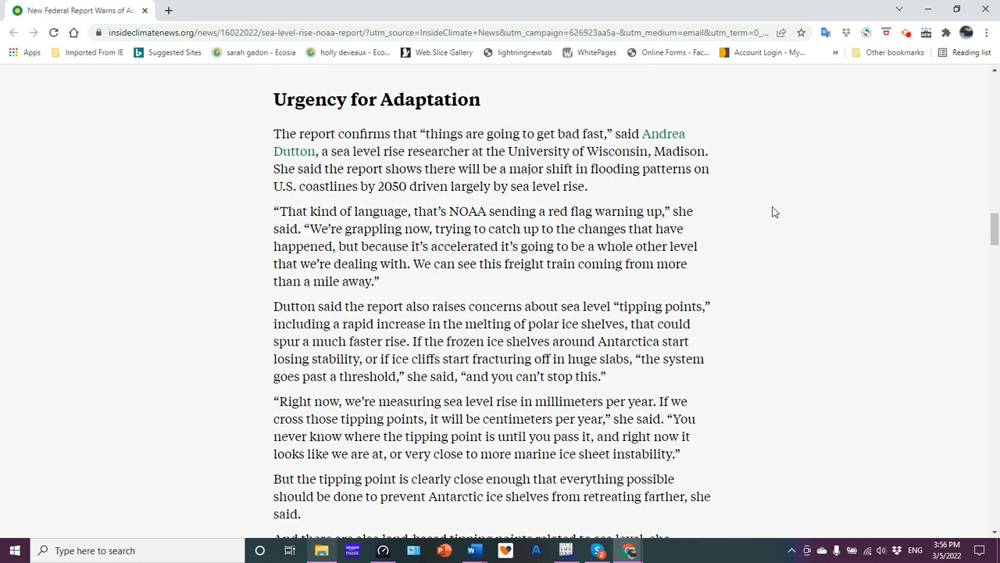
scroll("down", 3)
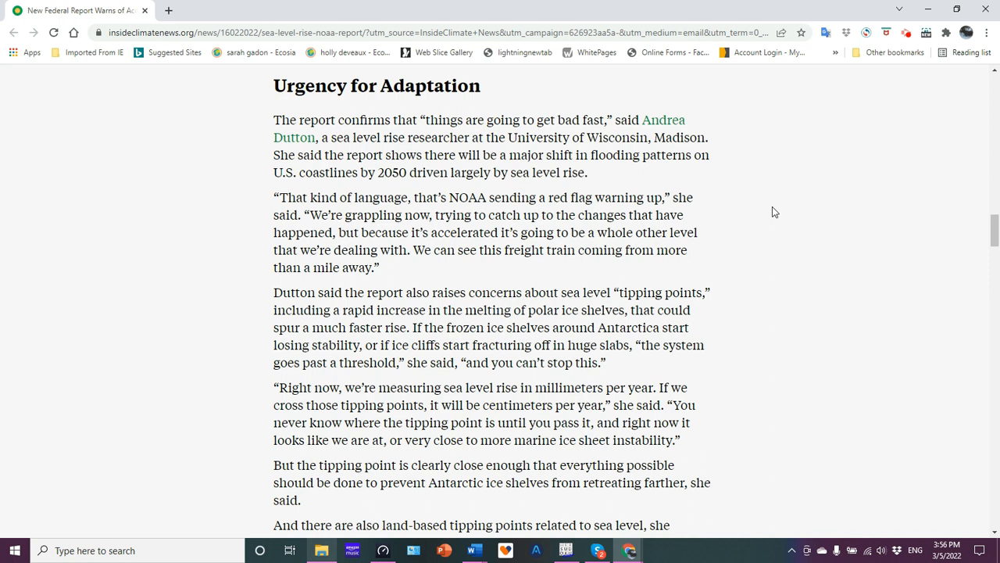
scroll("down", 3)
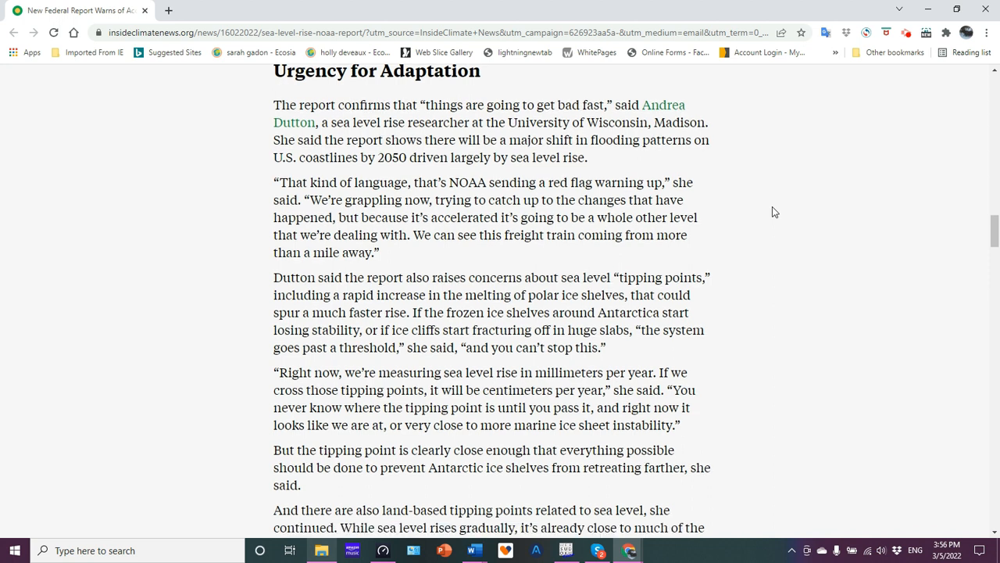
scroll("down", 3)
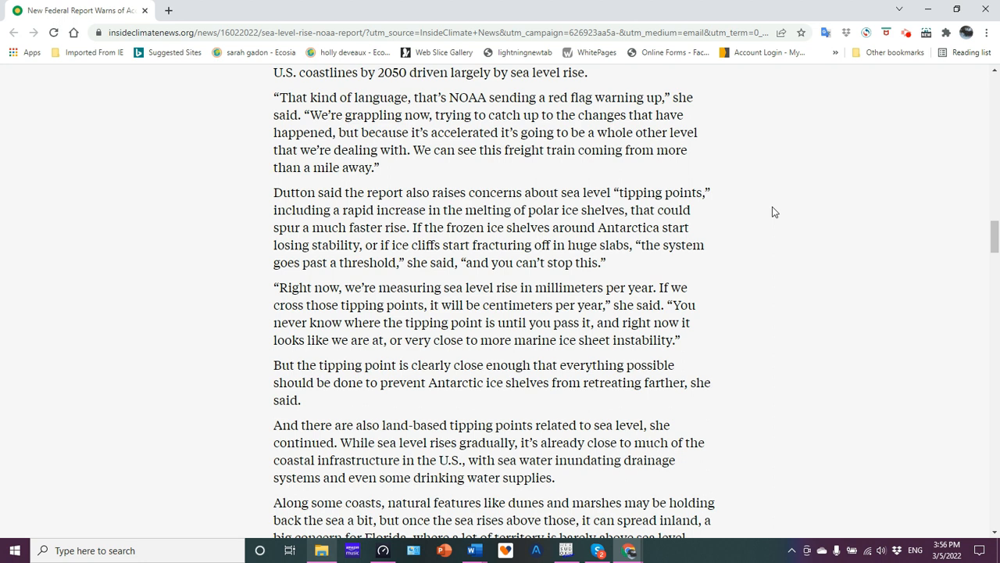
scroll("down", 3)
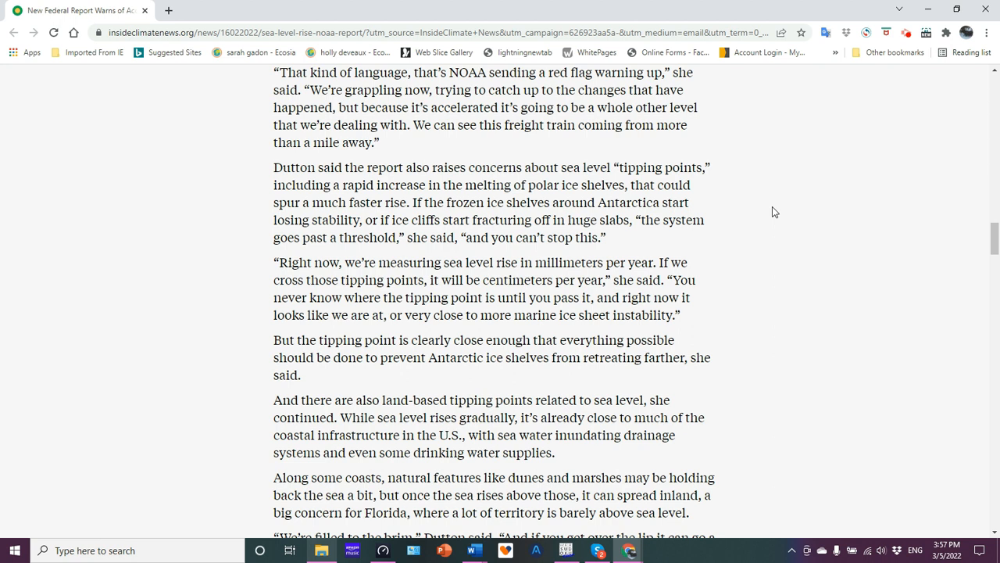
mouse_move(645, 219)
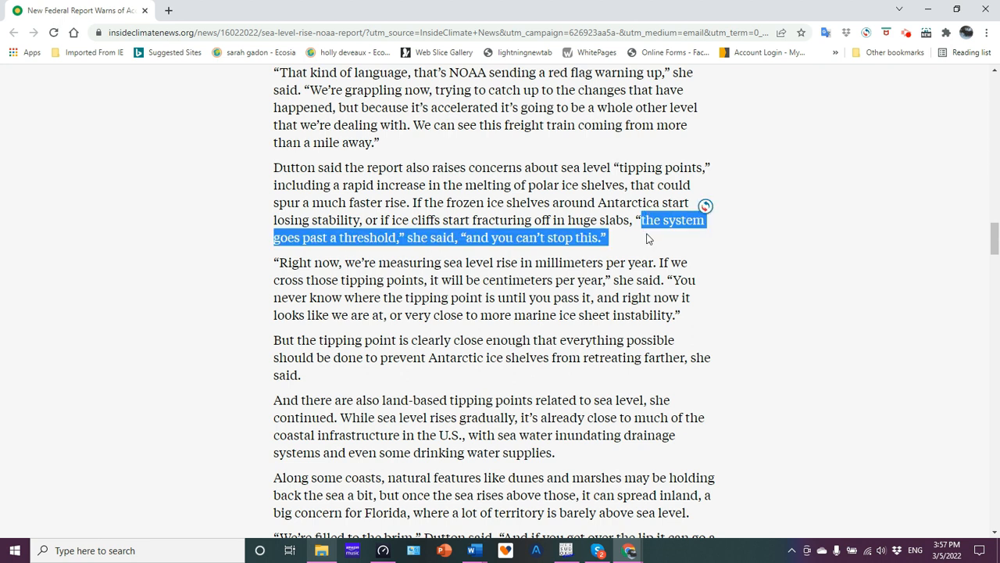
mouse_move(642, 241)
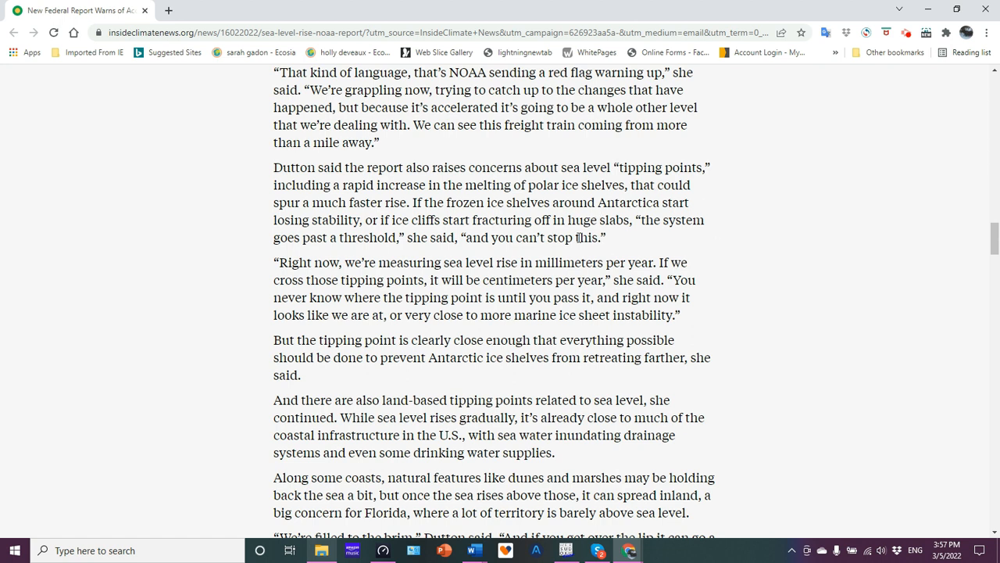
mouse_move(755, 214)
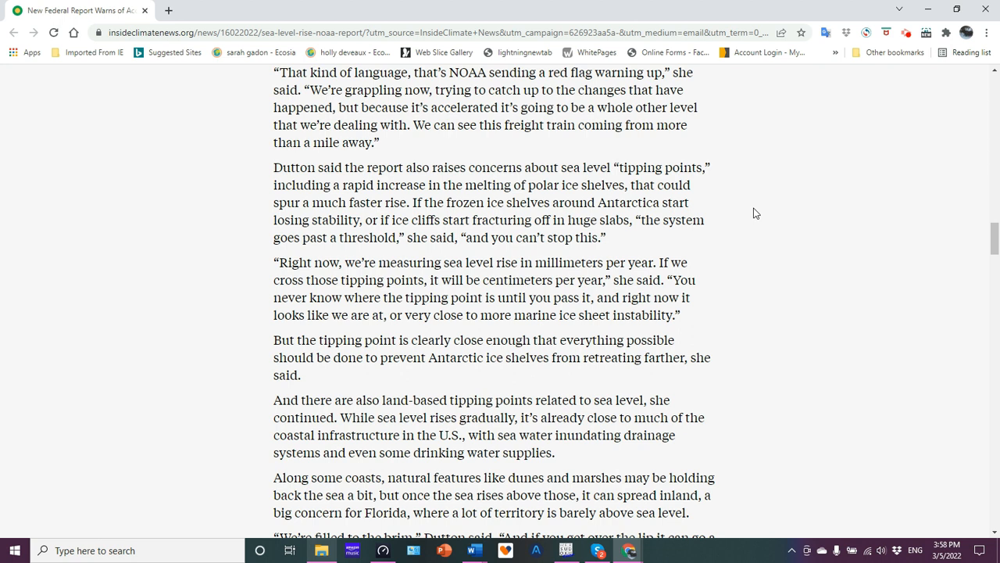
Scroll down to the Flood of Emotions section on grief counseling for coastal communities
scroll("down", 3)
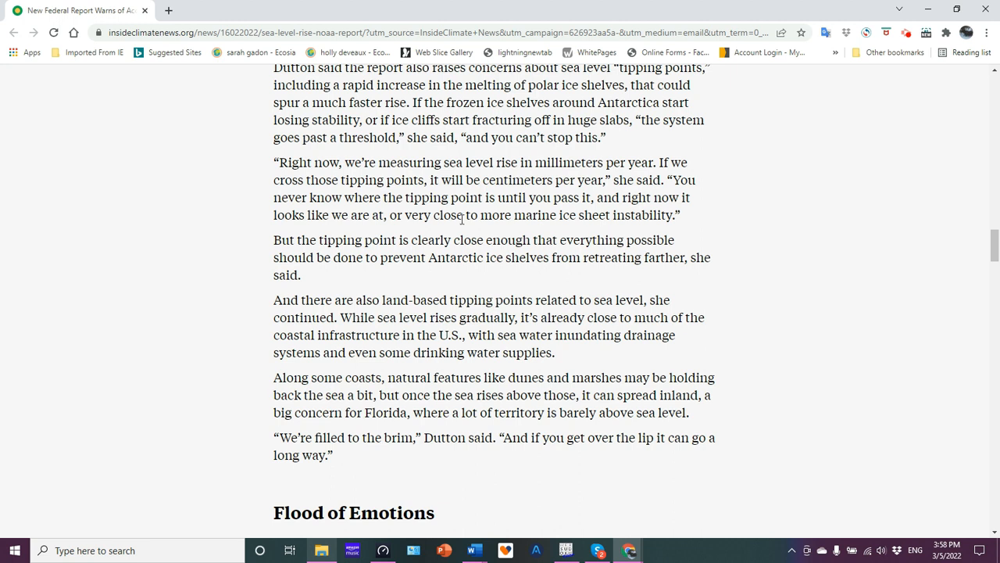
mouse_move(755, 201)
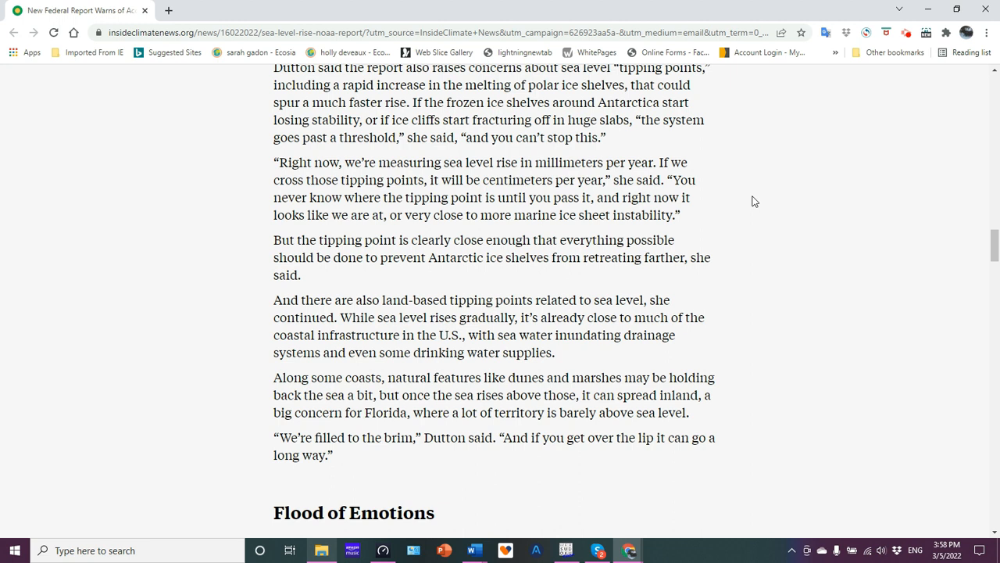
scroll("down", 3)
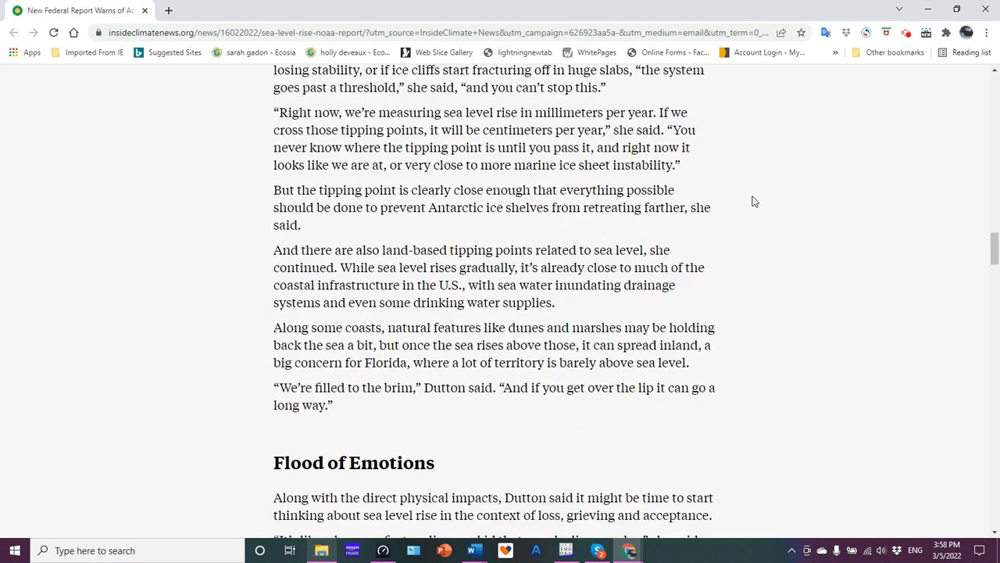
scroll("down", 3)
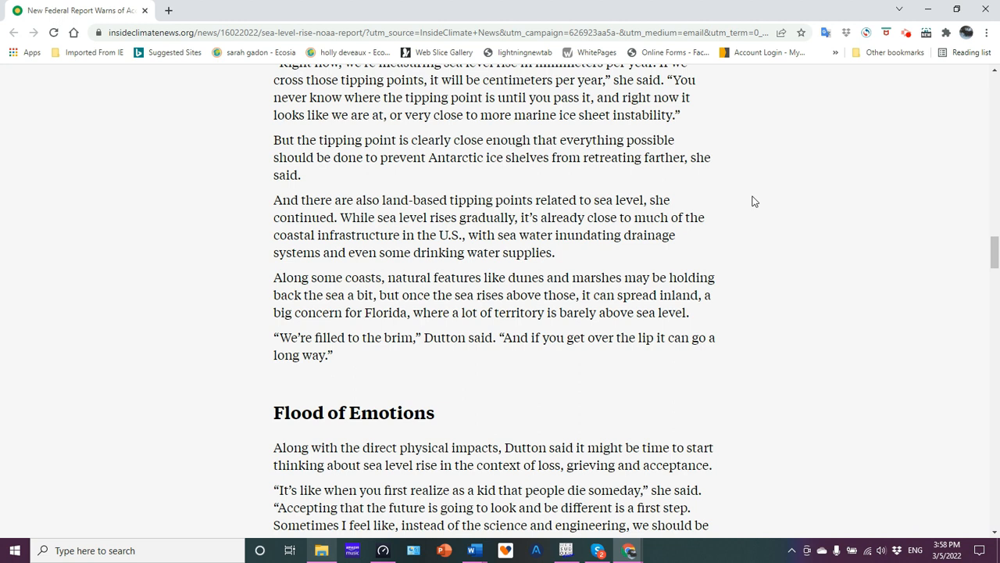
scroll("down", 3)
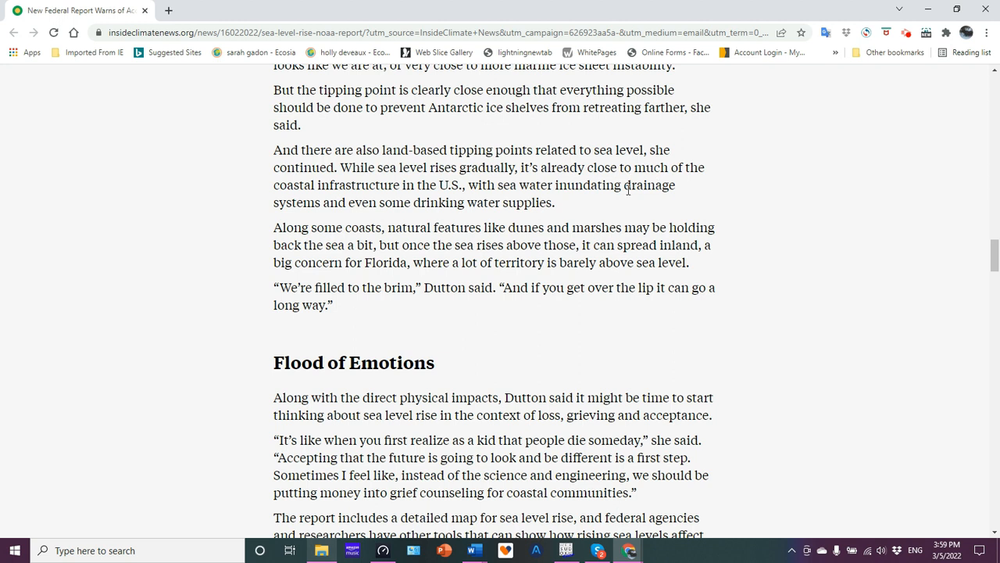
mouse_move(539, 200)
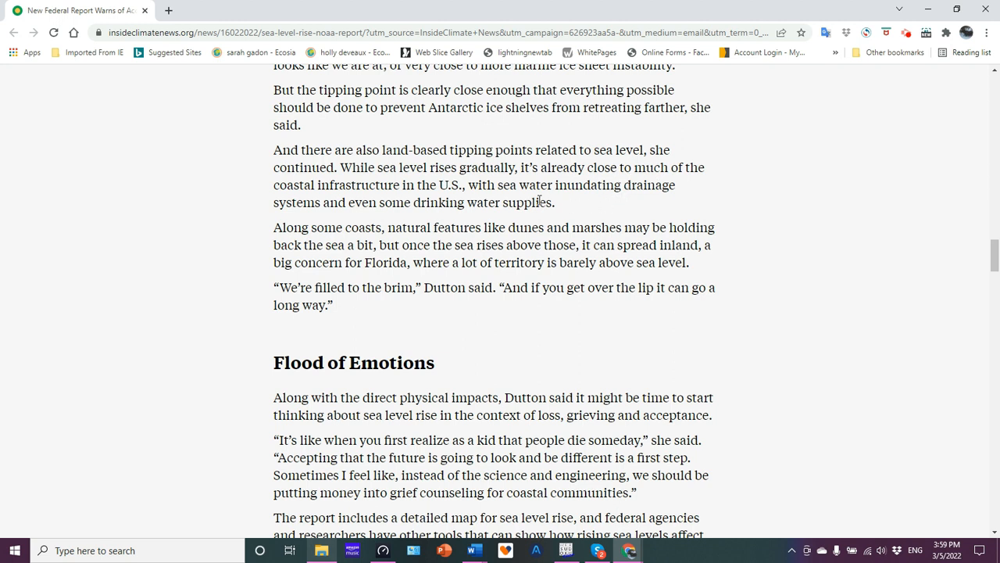
mouse_move(566, 201)
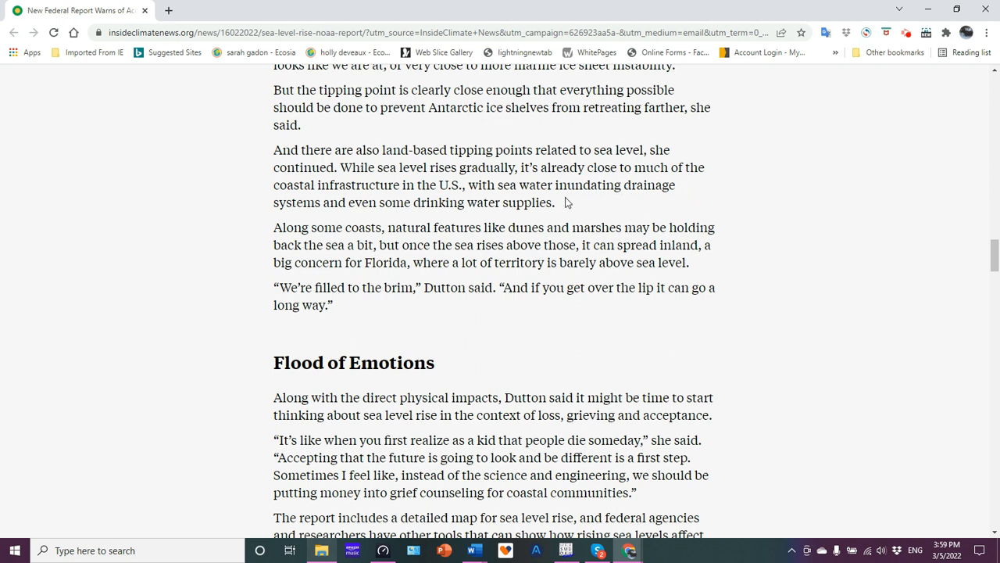
Highlight 'with sea water inundating drainage systems and even some drinking water supplies.'
left_click_drag(470, 185, 536, 202)
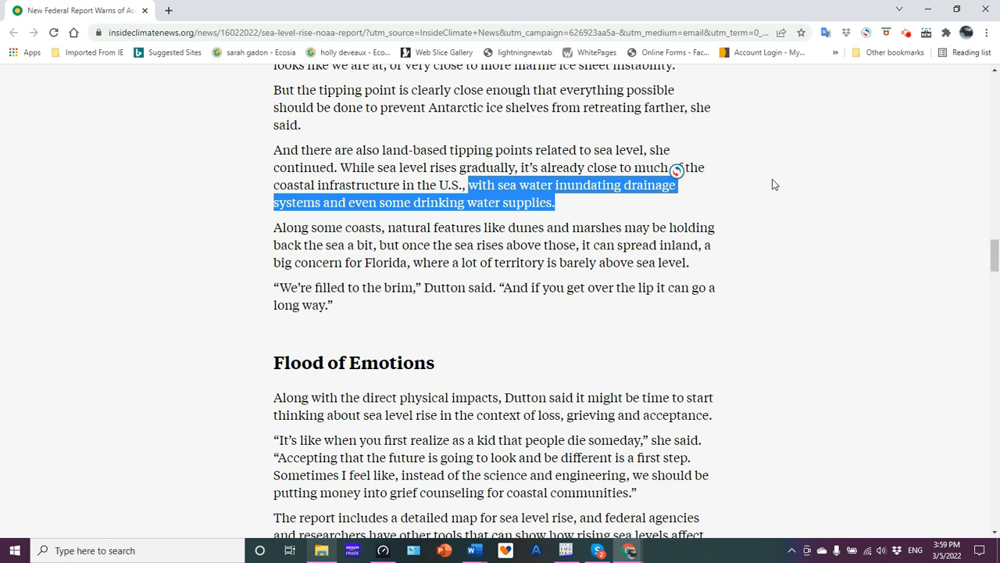
mouse_move(717, 203)
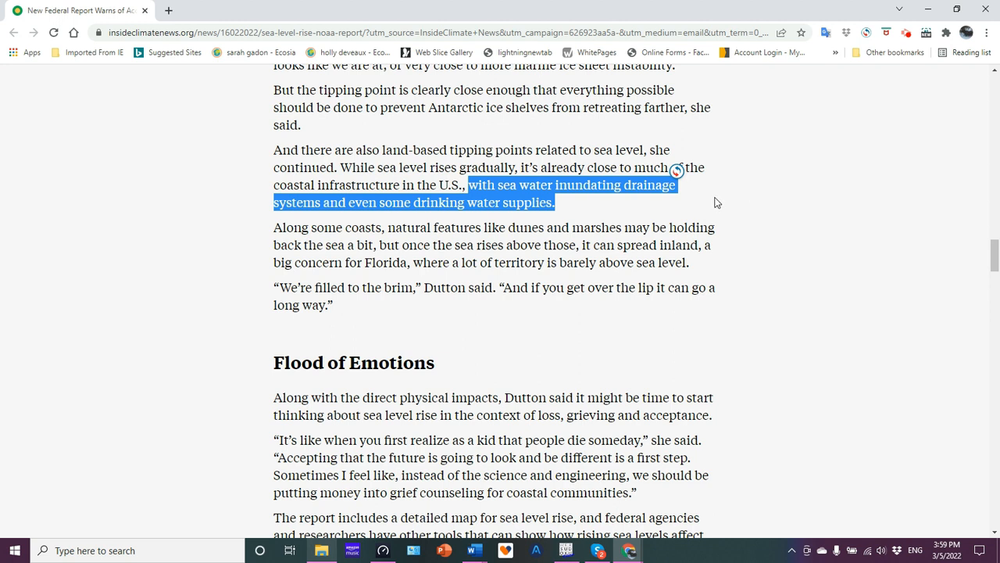
mouse_move(758, 199)
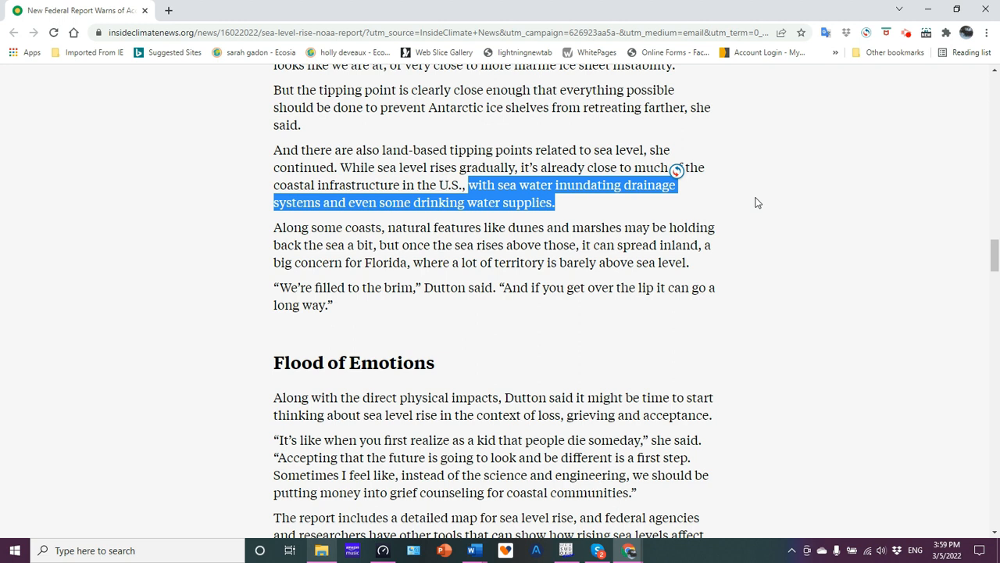
Scroll past the Donate Now box to paragraphs on the IPCC report and Red Cross findings
scroll("down", 3)
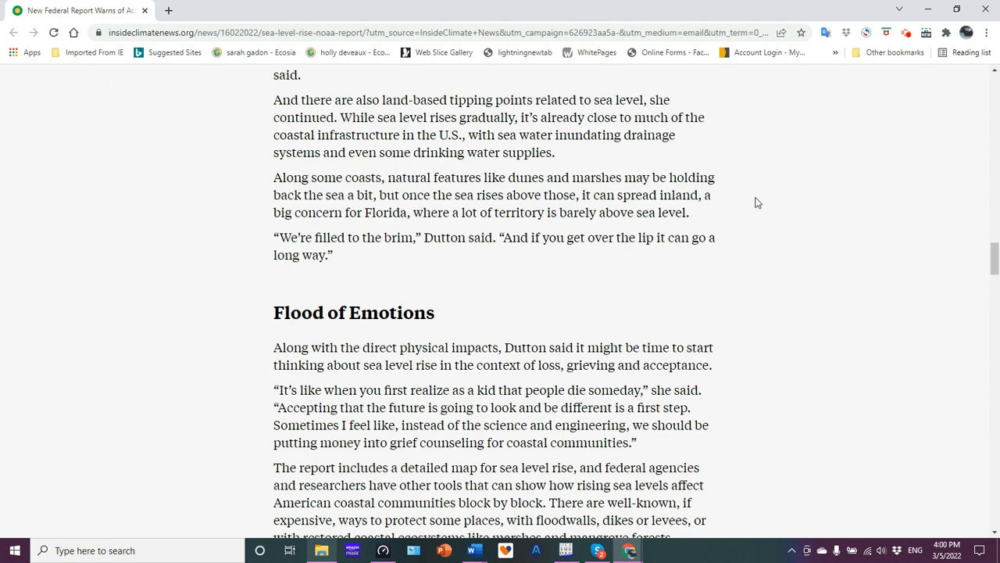
scroll("down", 3)
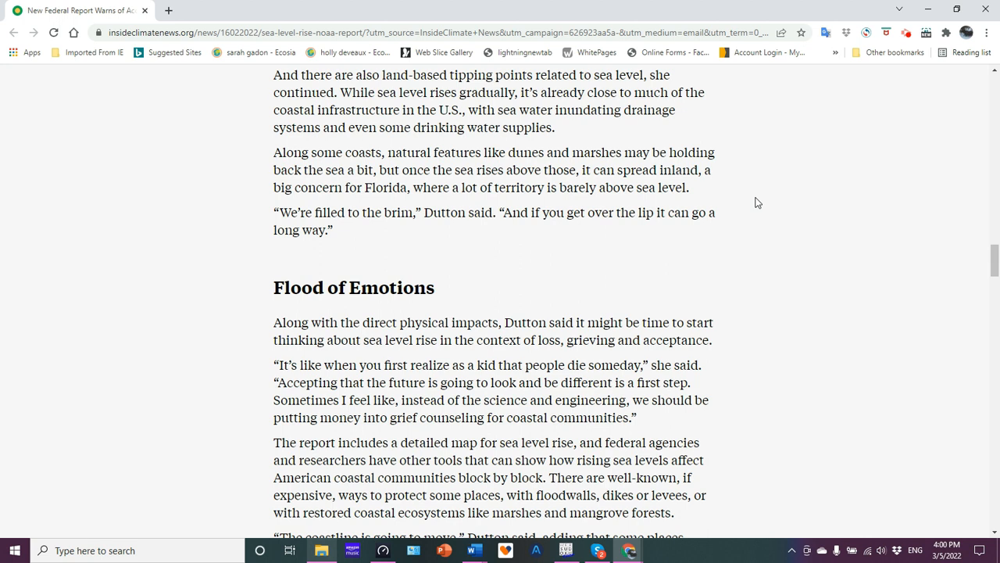
scroll("down", 3)
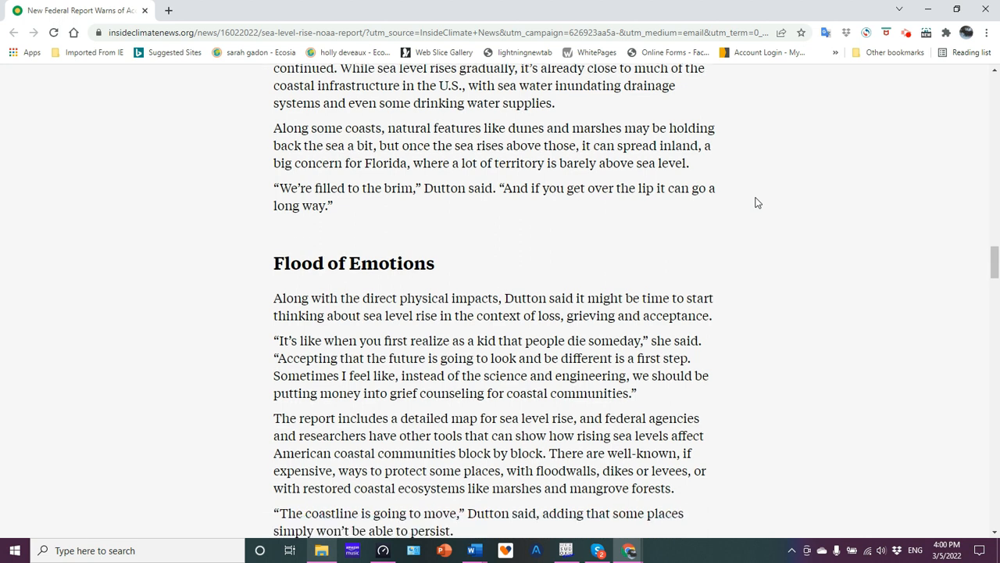
scroll("down", 3)
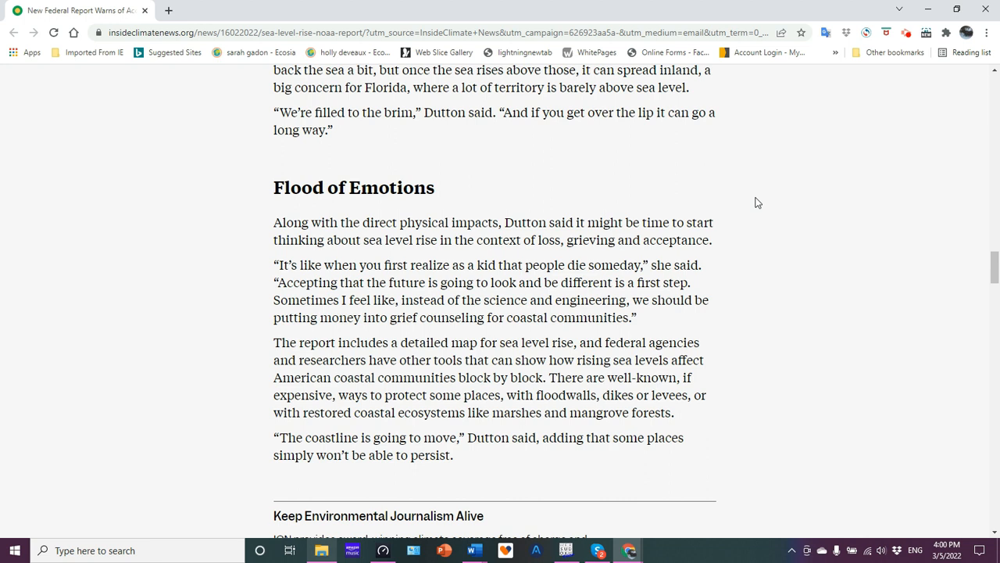
scroll("down", 3)
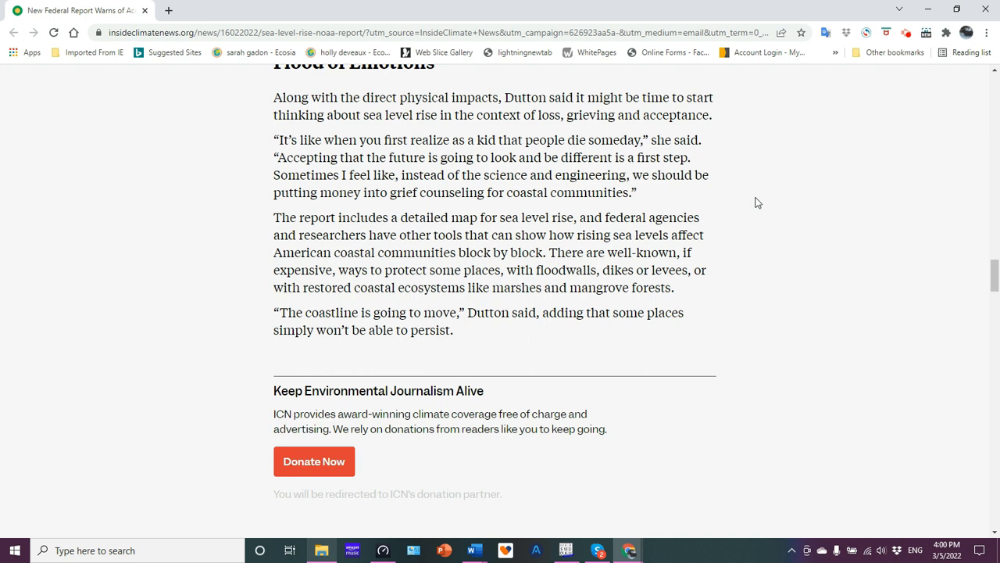
scroll("down", 3)
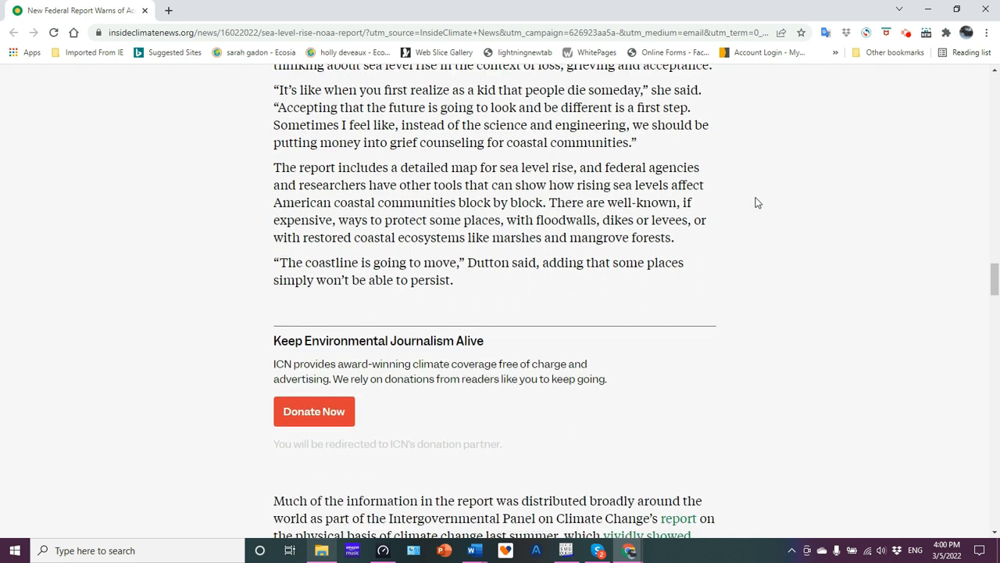
scroll("down", 3)
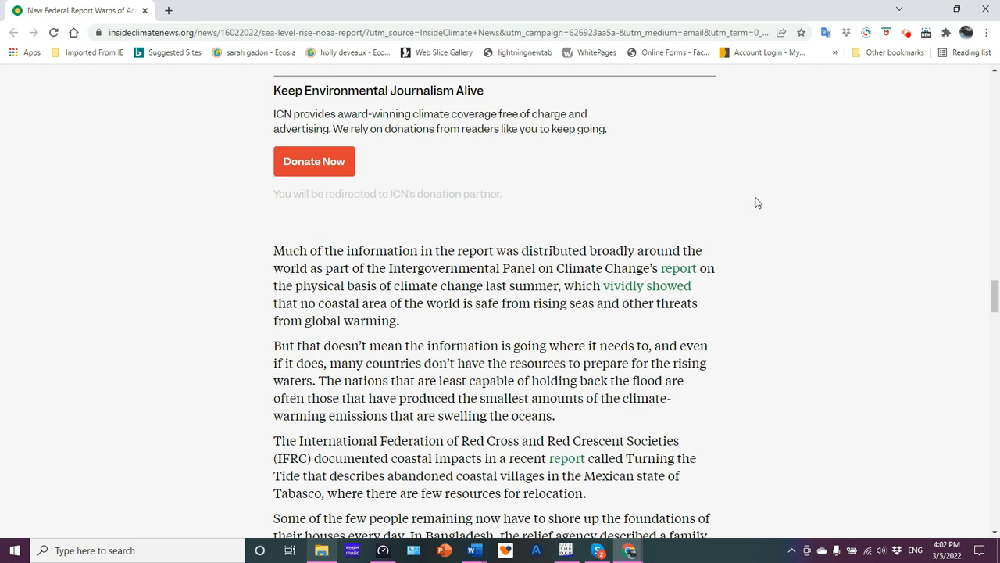
Scroll to the Trickling Down Through Coastal Ecosystems section on Oaxaca's sea turtles
scroll("down", 3)
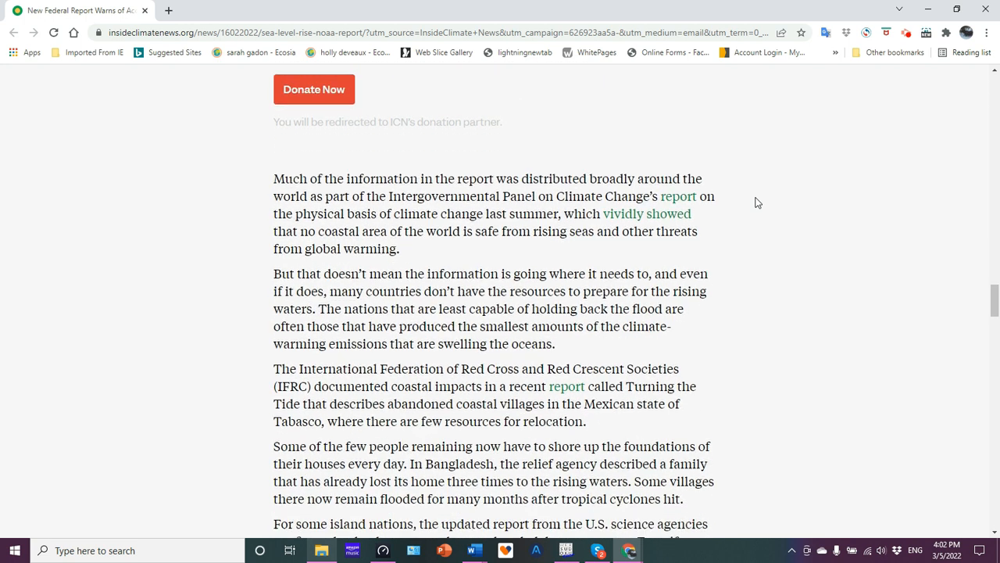
scroll("down", 3)
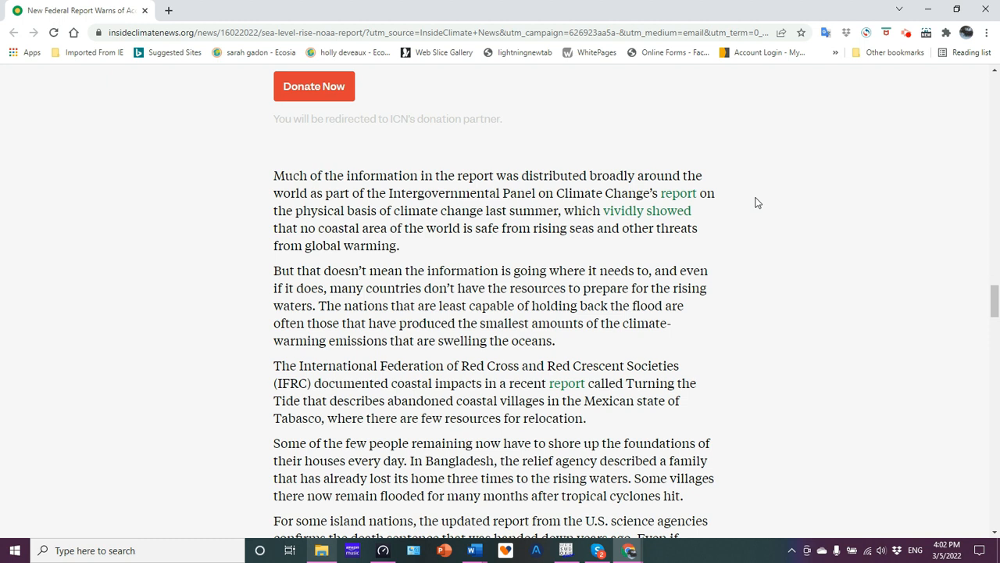
scroll("down", 3)
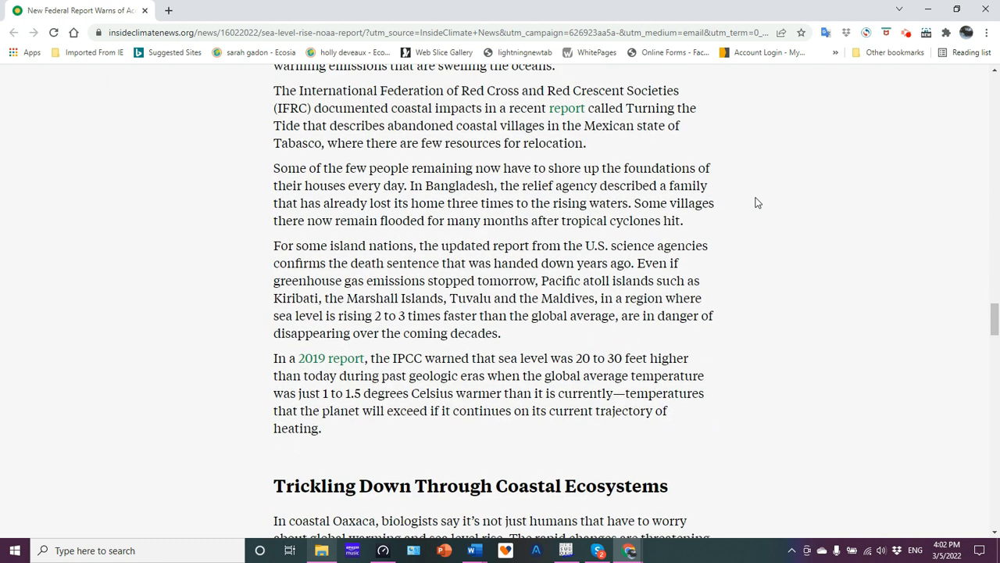
scroll("down", 3)
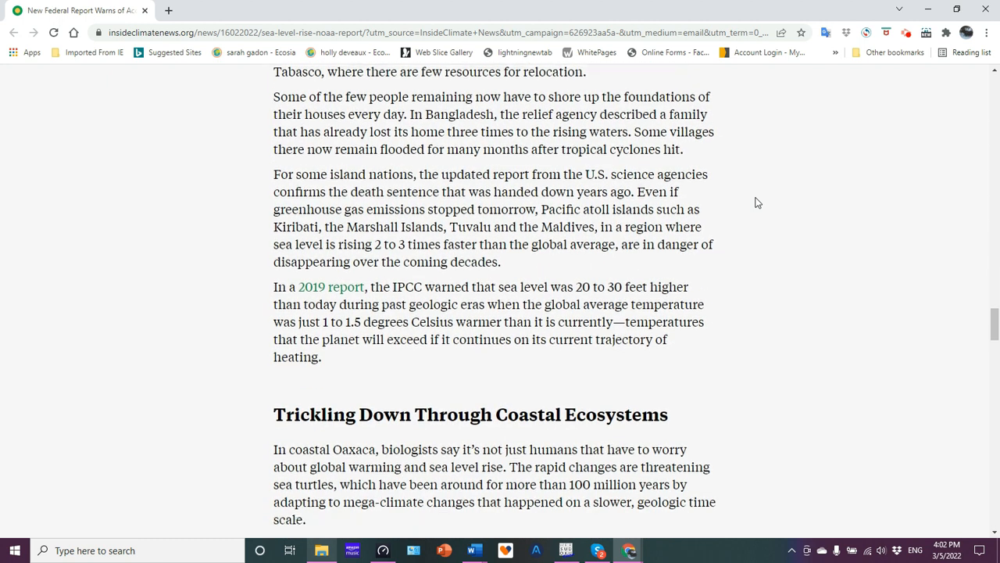
scroll("down", 3)
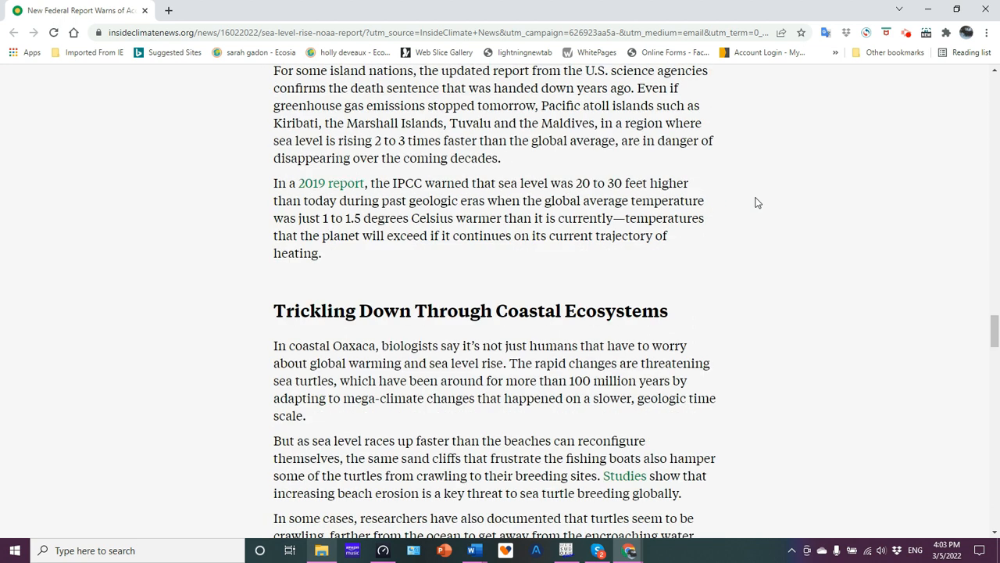
scroll("down", 3)
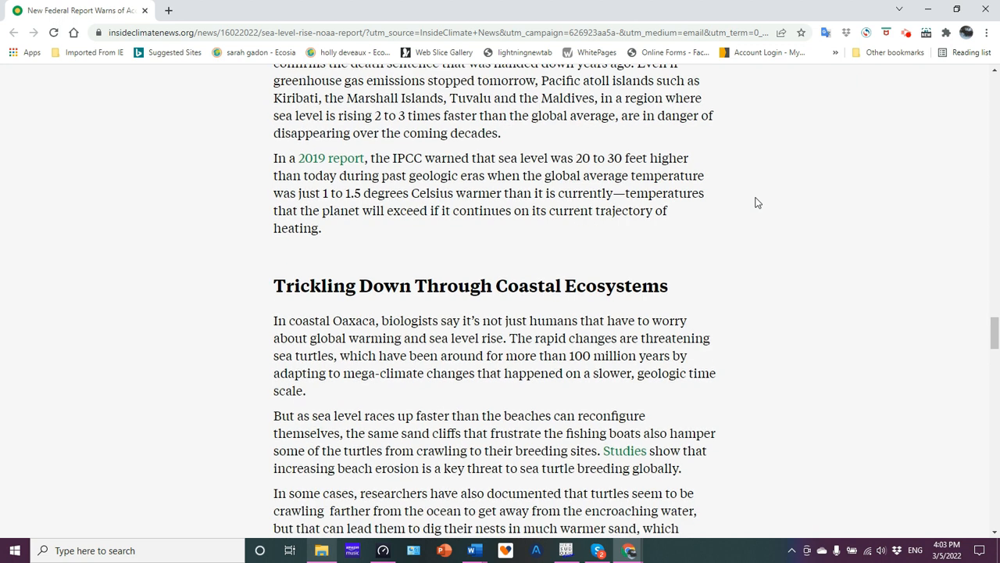
Scroll down to the paragraphs on turtle nesting sand, vanishing marshes and the dead sea turtle photo
scroll("down", 3)
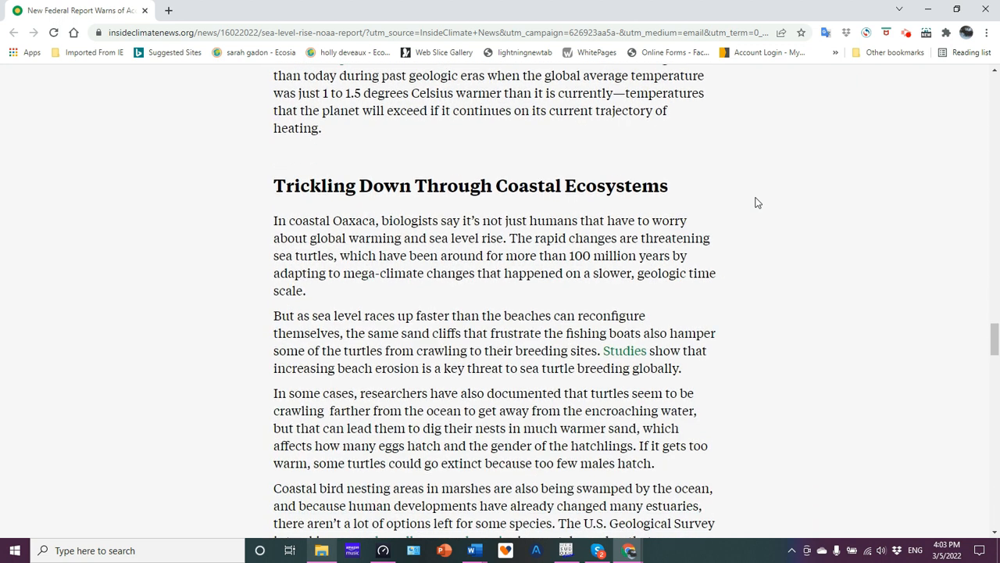
scroll("down", 3)
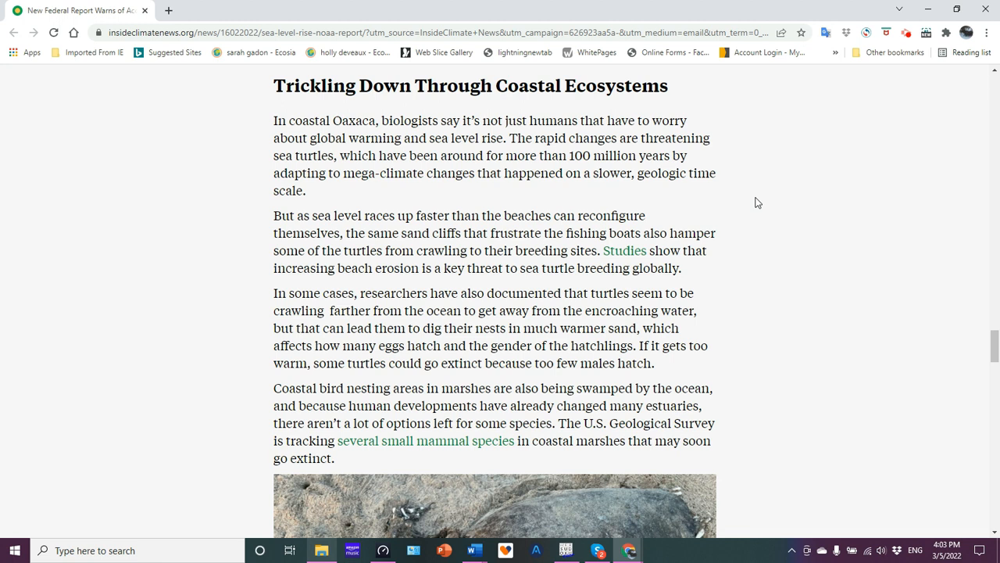
scroll("down", 3)
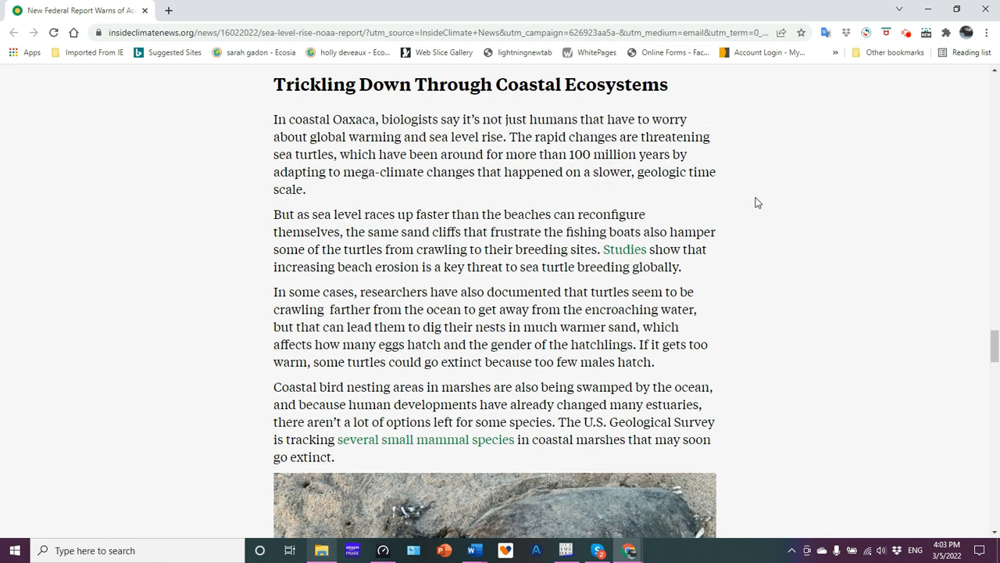
scroll("down", 3)
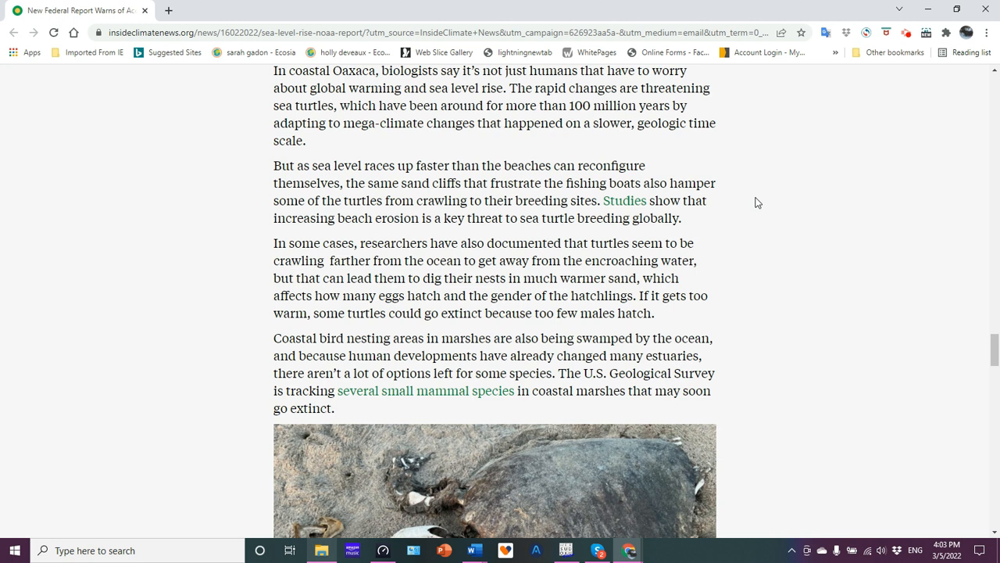
scroll("down", 3)
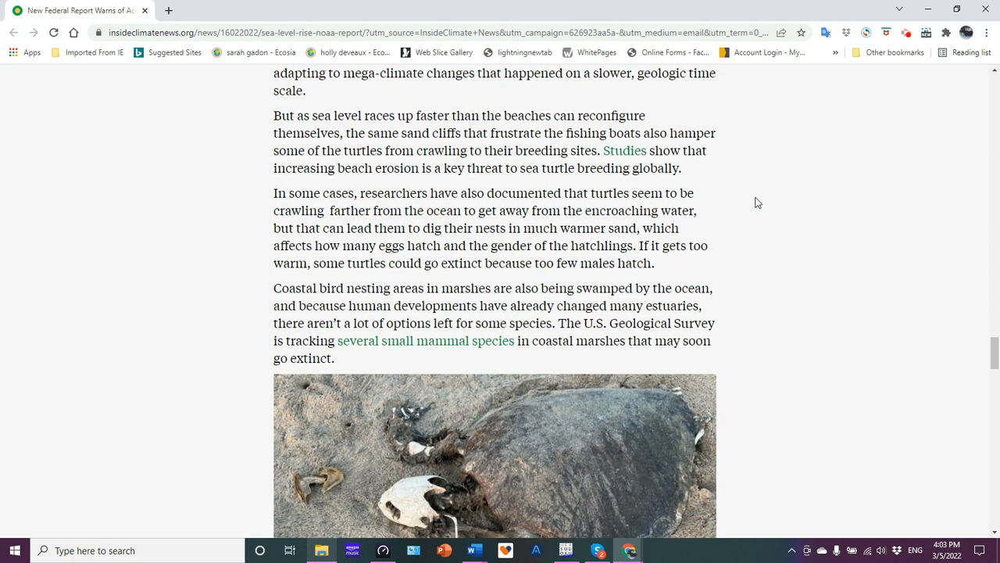
scroll("down", 3)
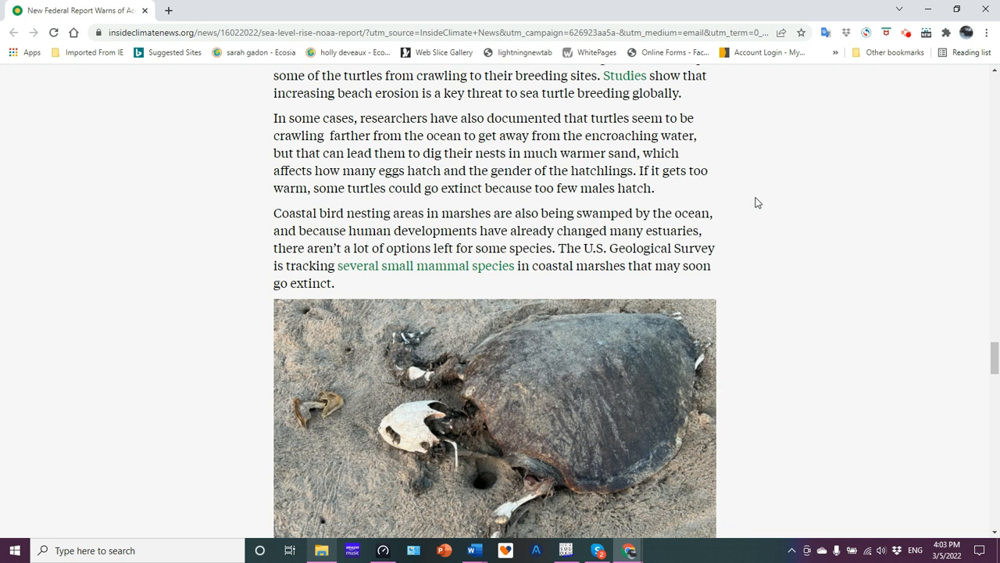
scroll("down", 3)
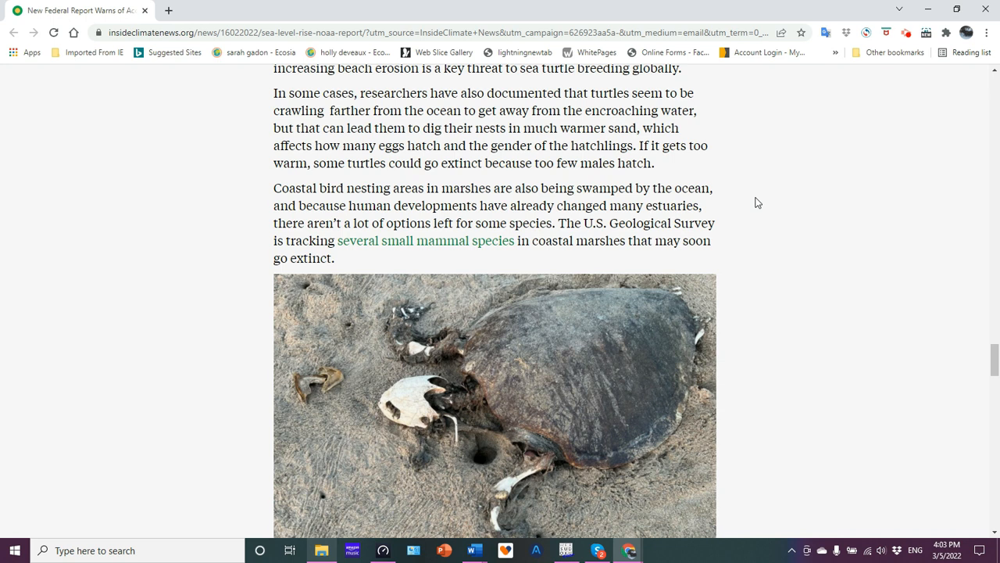
mouse_move(741, 237)
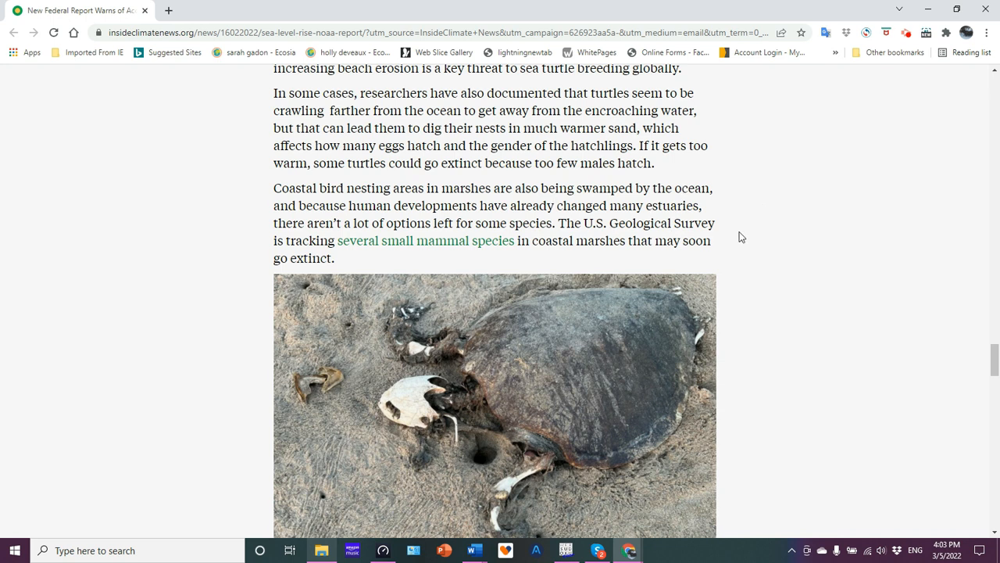
mouse_move(730, 193)
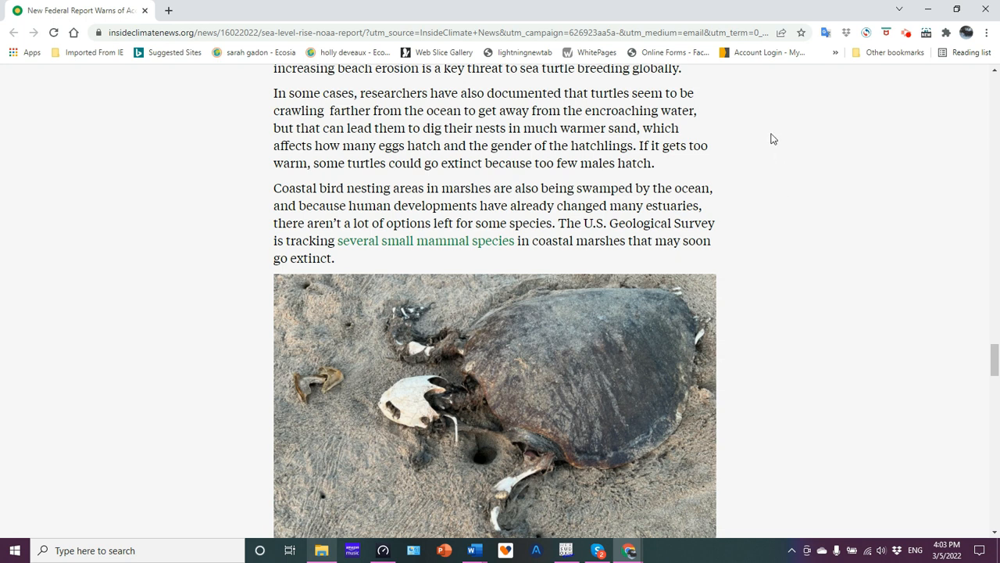
mouse_move(785, 183)
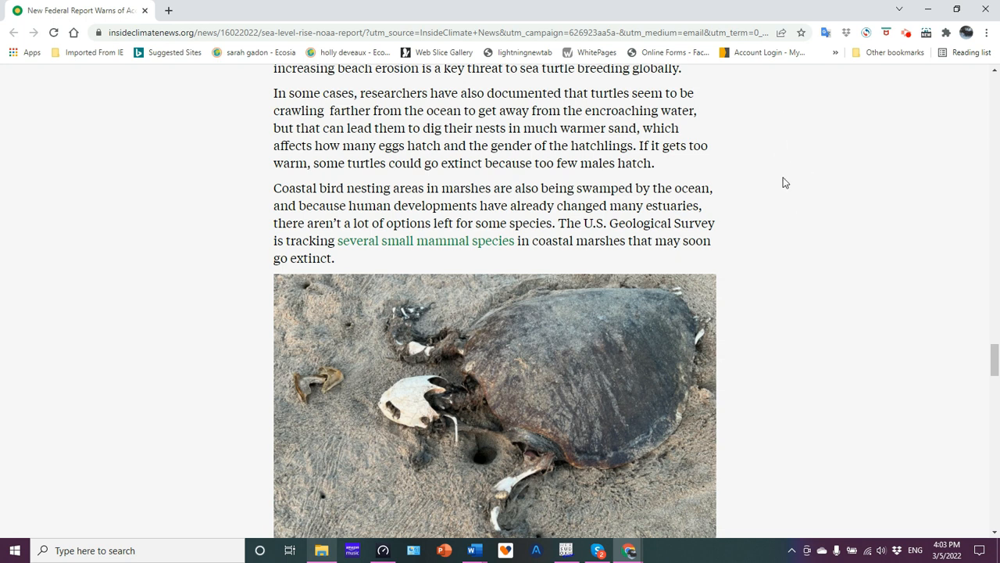
mouse_move(789, 195)
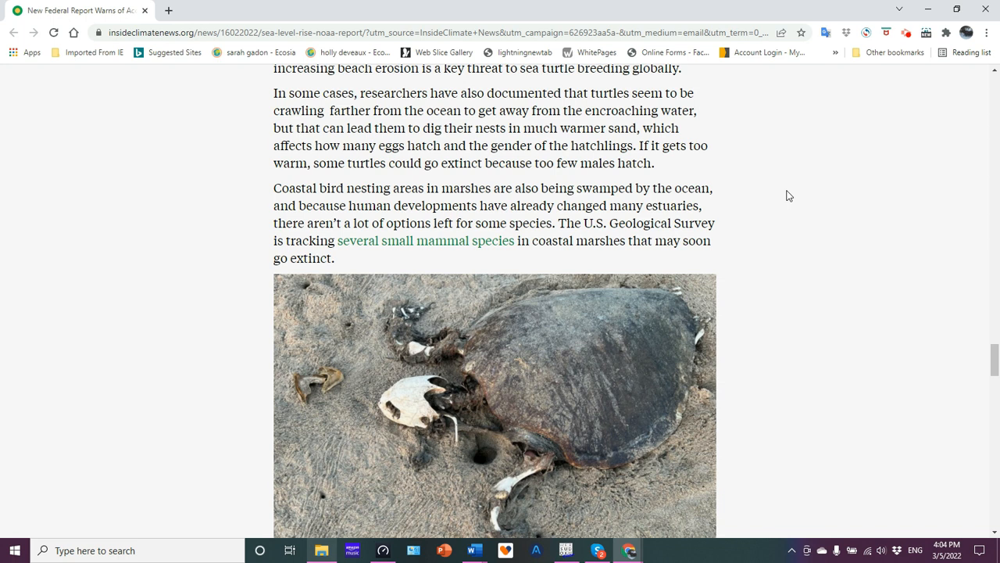
scroll("down", 3)
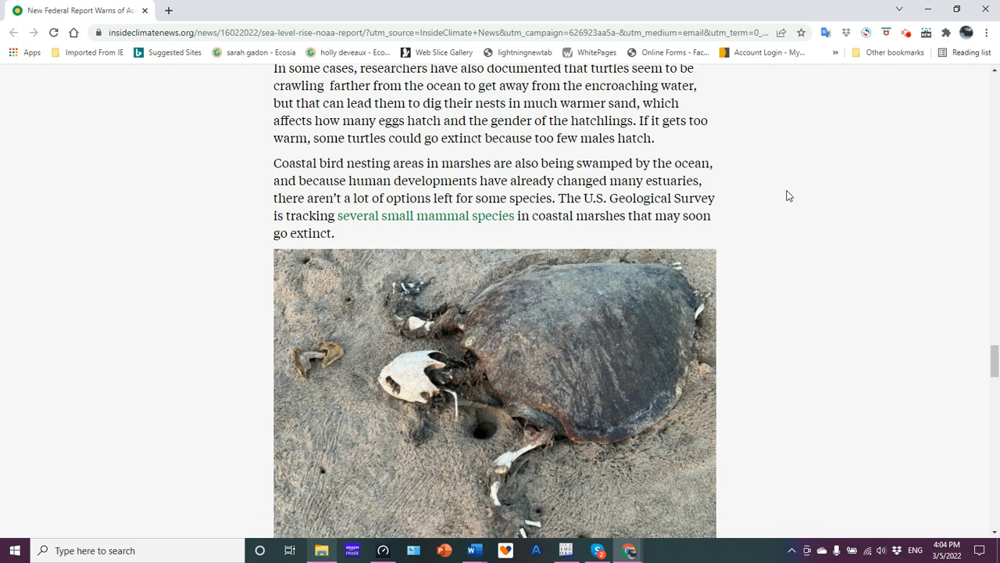
scroll("down", 3)
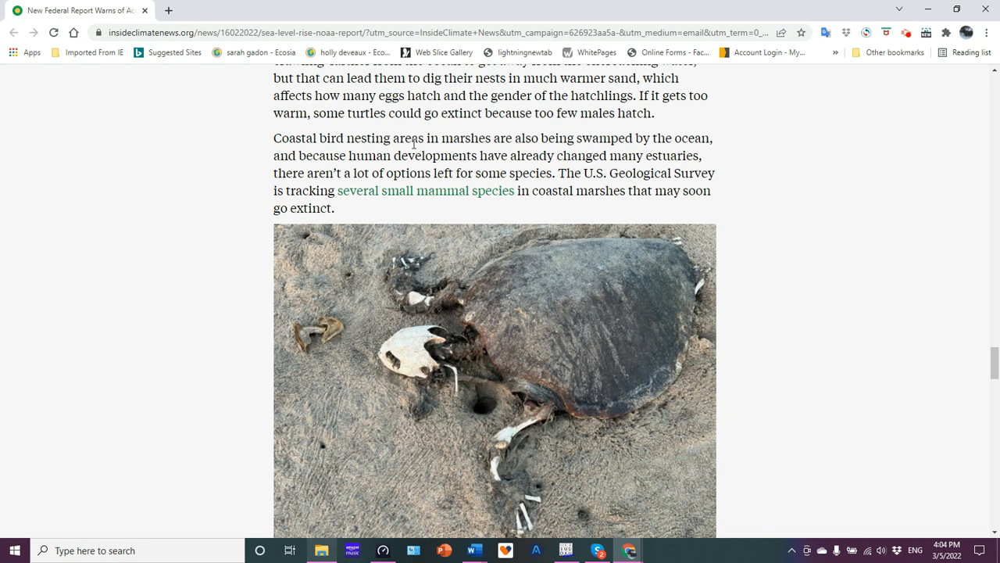
mouse_move(668, 157)
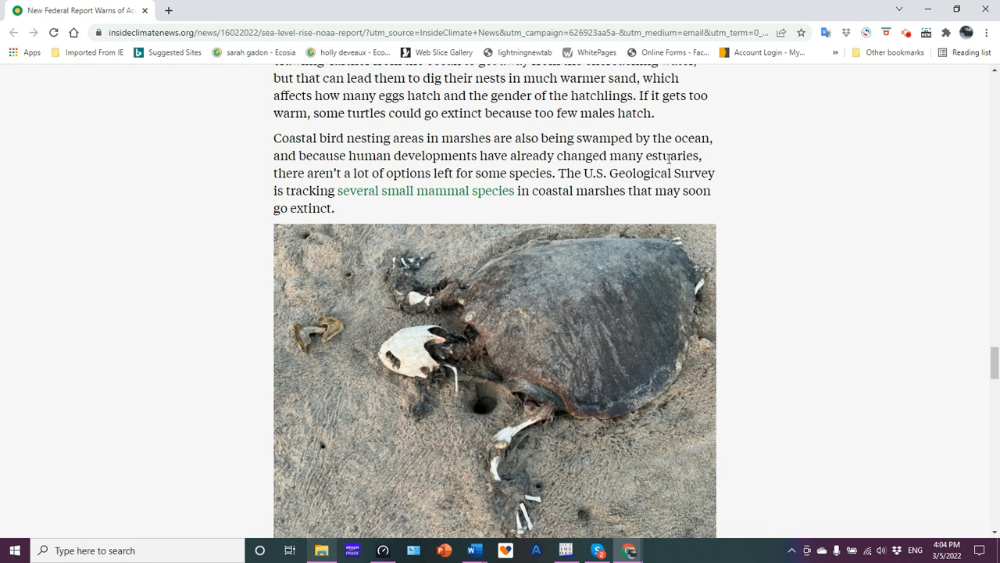
mouse_move(766, 206)
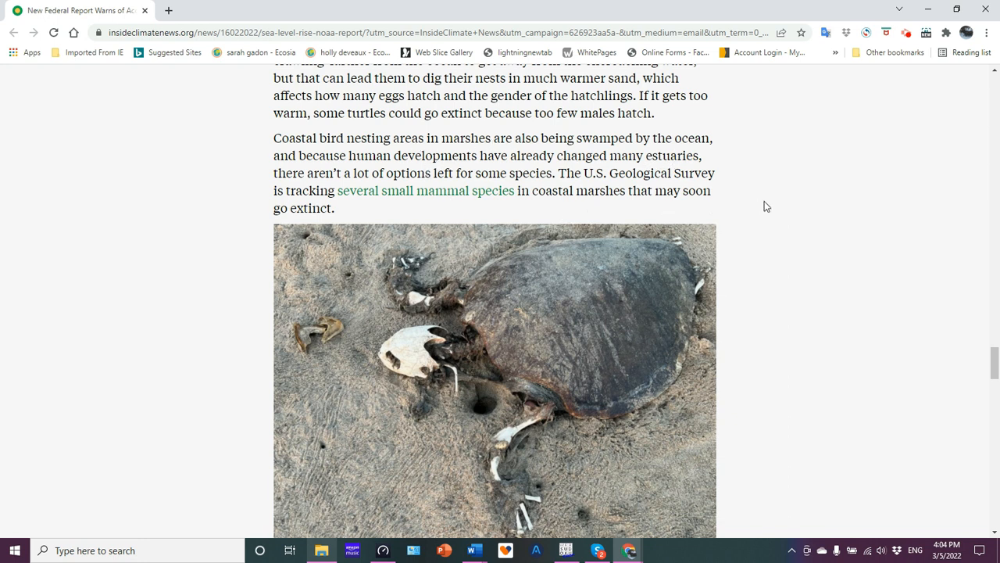
scroll("down", 3)
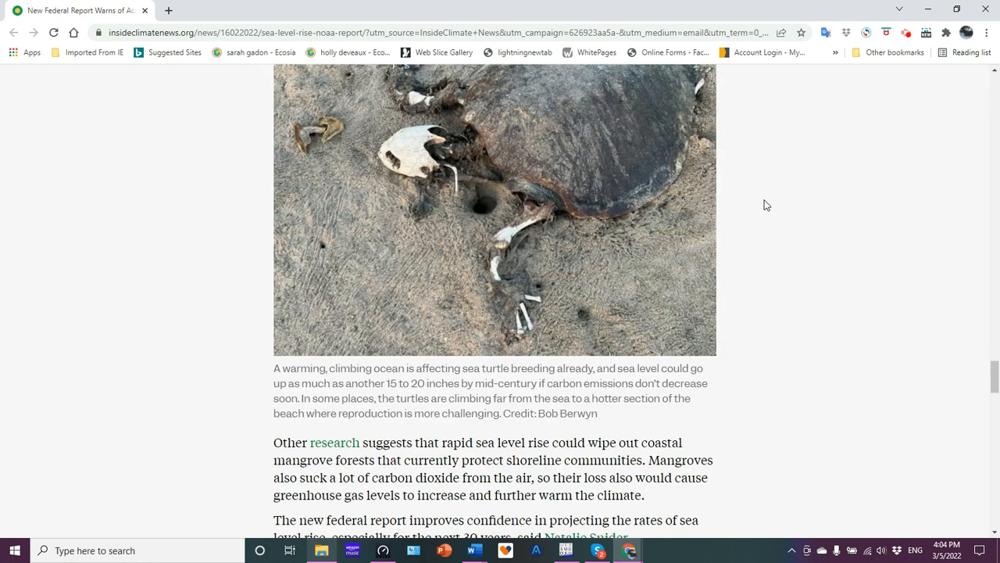
mouse_move(449, 315)
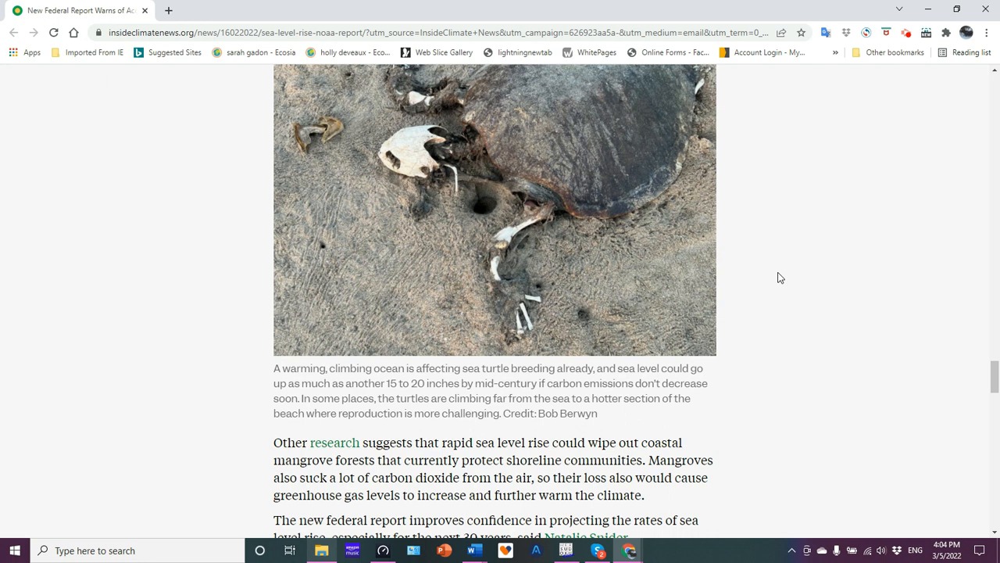
mouse_move(412, 363)
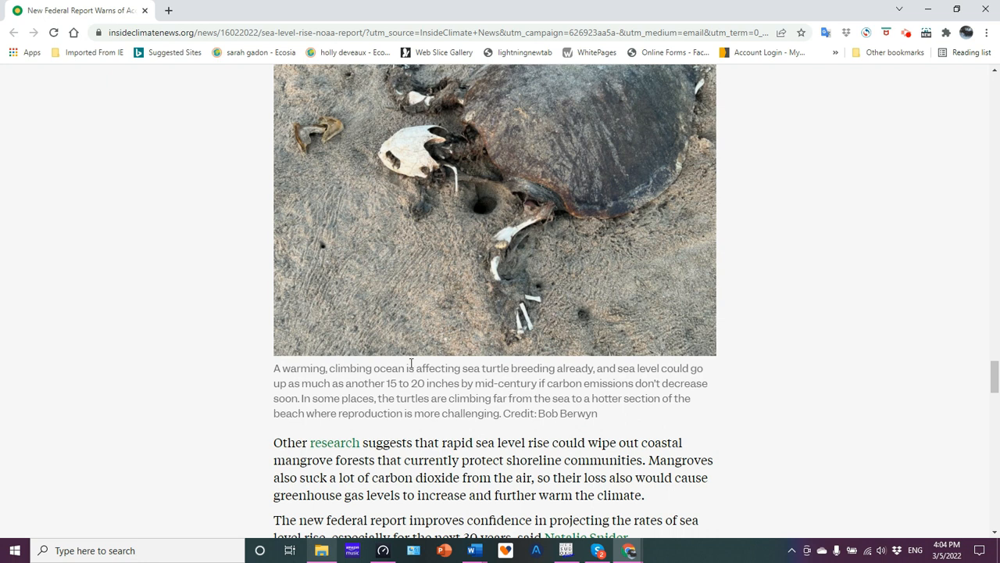
mouse_move(680, 358)
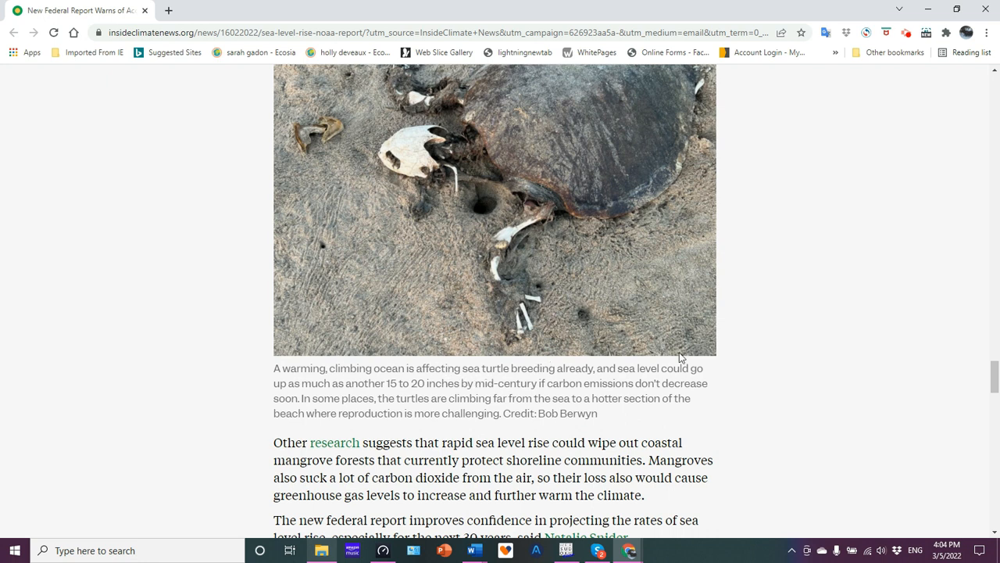
mouse_move(371, 394)
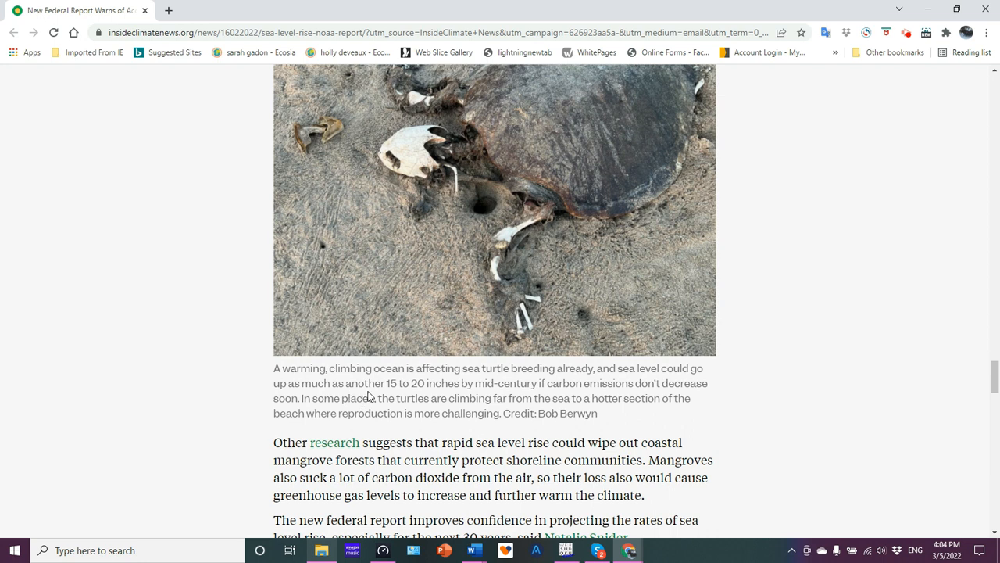
mouse_move(828, 301)
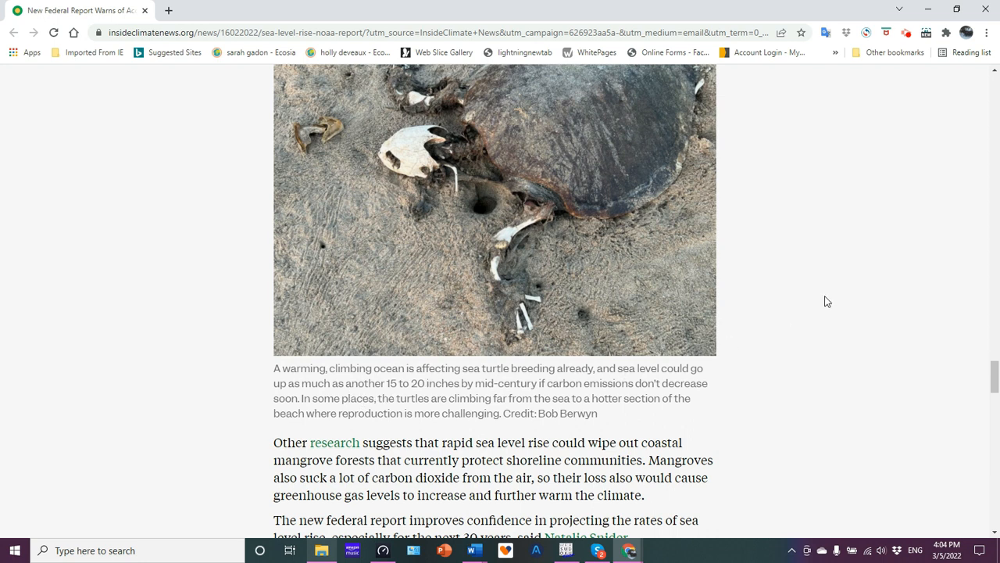
scroll("down", 3)
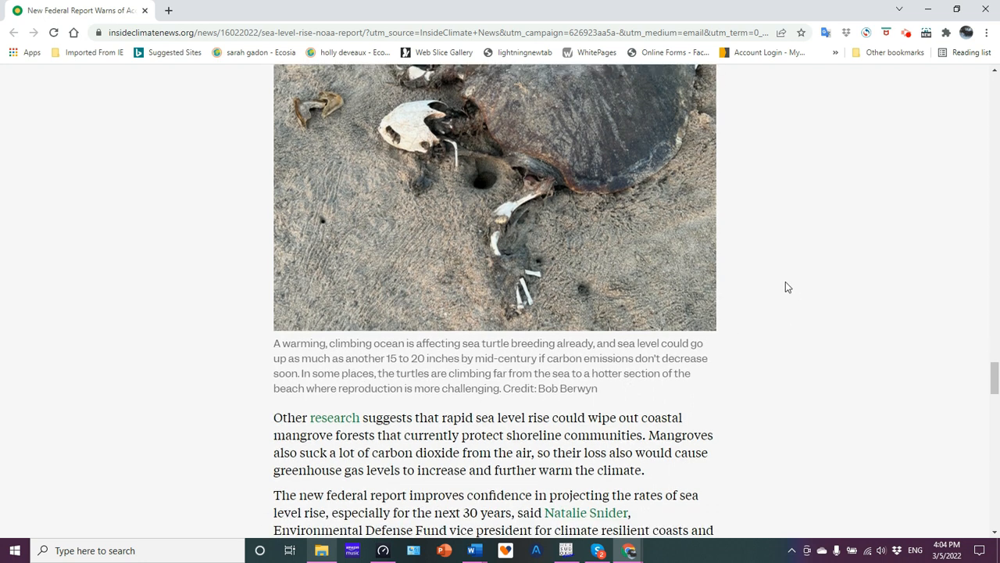
scroll("down", 3)
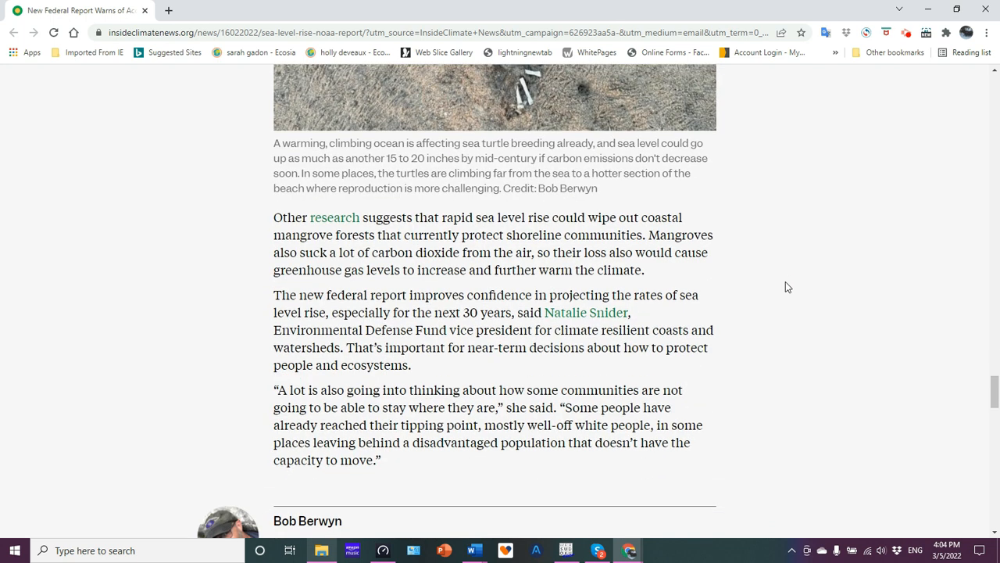
Scroll to the reporter's bio at the article's end, then back up to the sea turtle photo
scroll("down", 3)
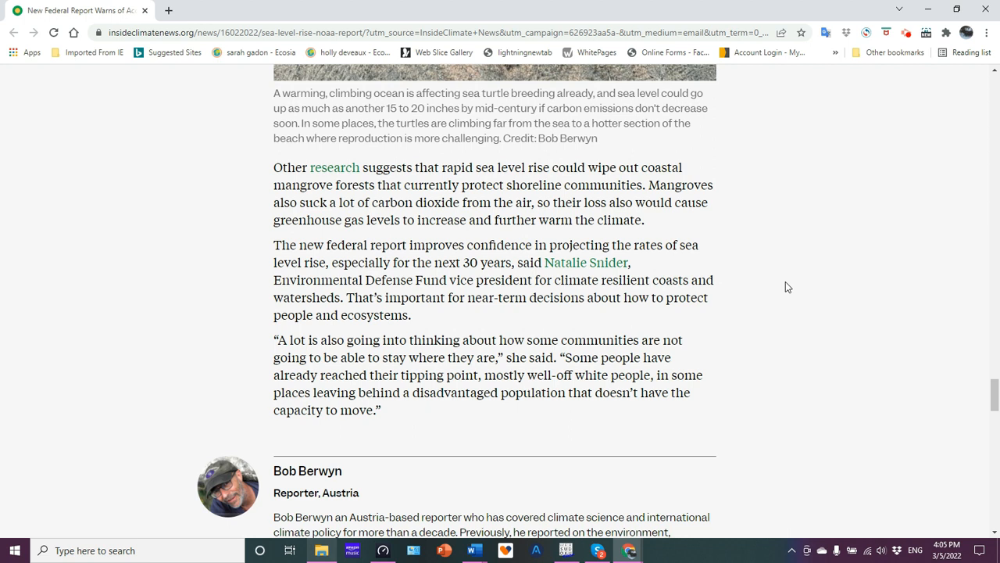
mouse_move(554, 172)
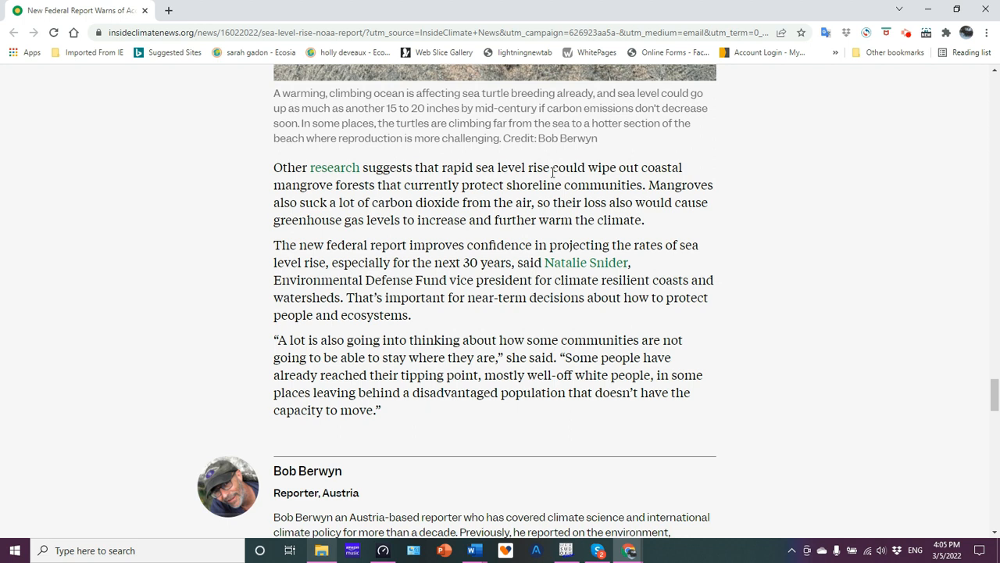
mouse_move(755, 223)
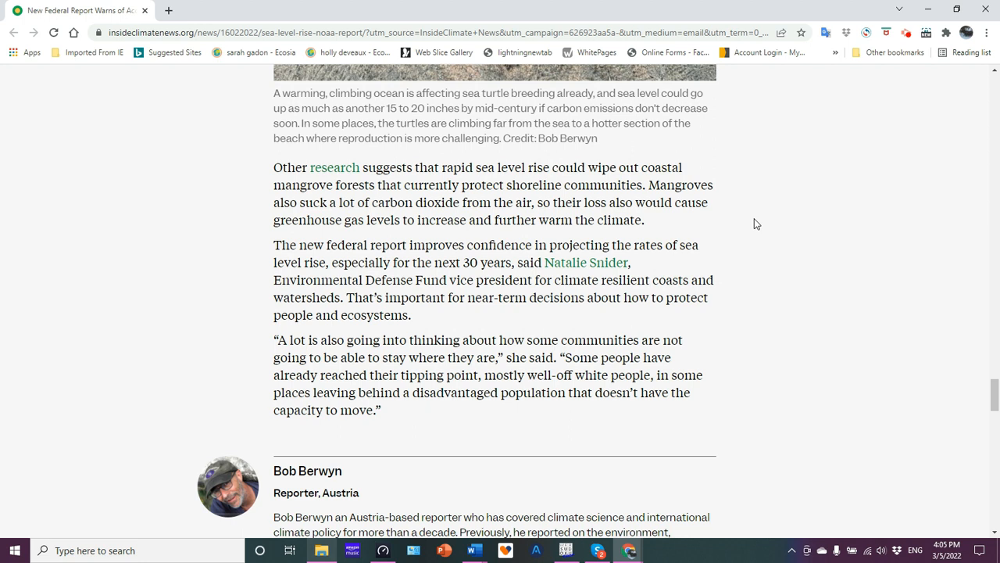
scroll("down", 3)
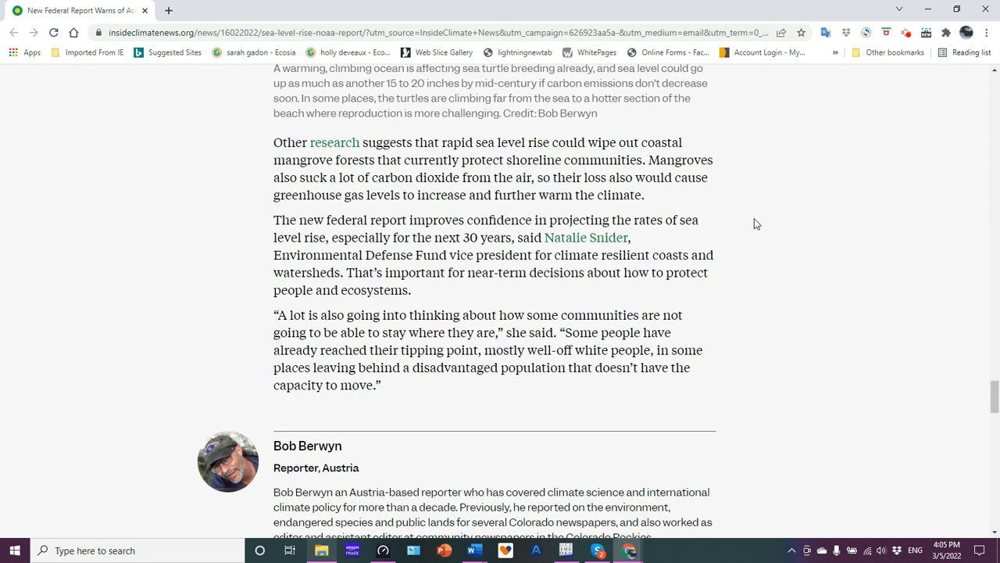
scroll("down", 3)
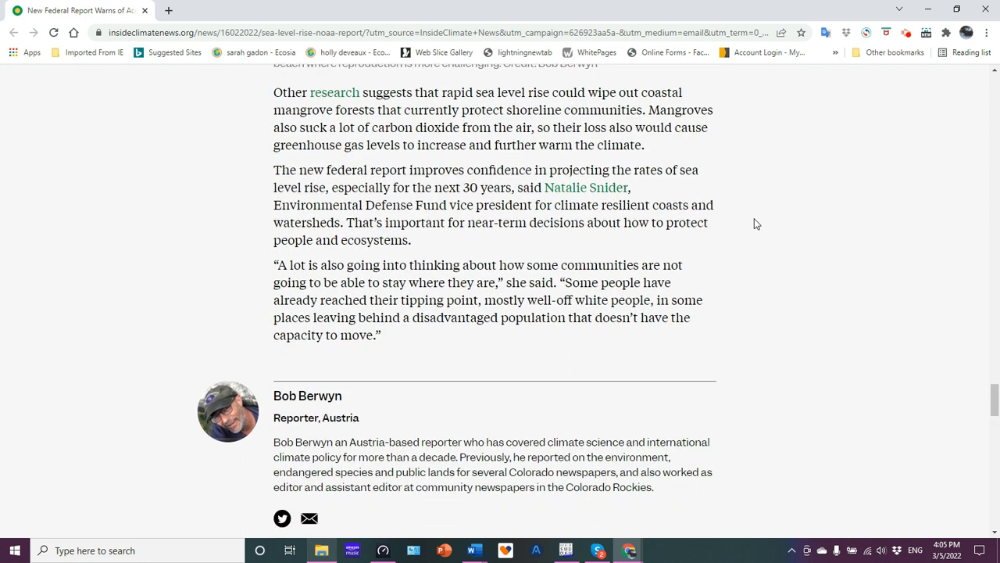
scroll("down", 3)
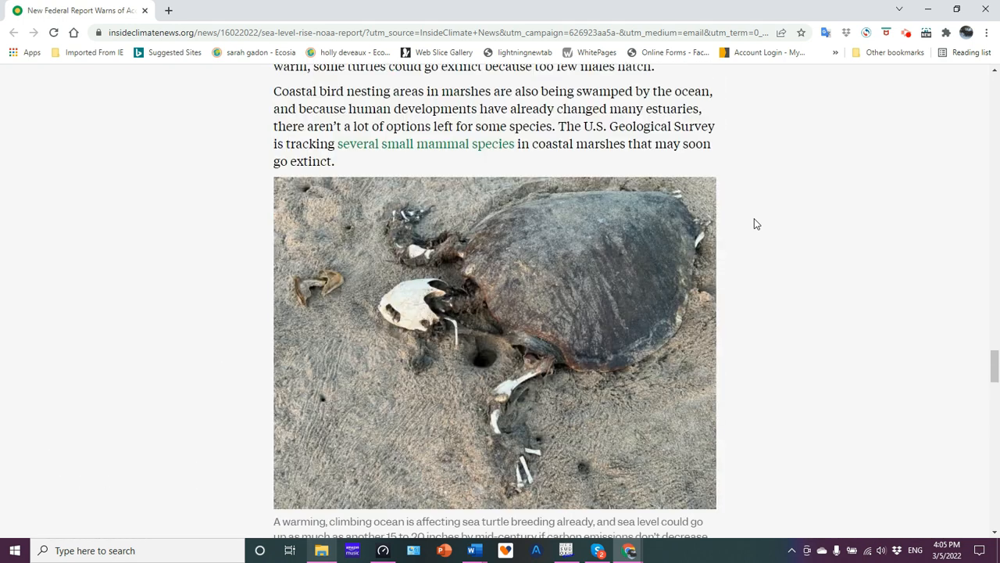
Return to the top of the article showing the sea level rise headline and byline
scroll("down", 3)
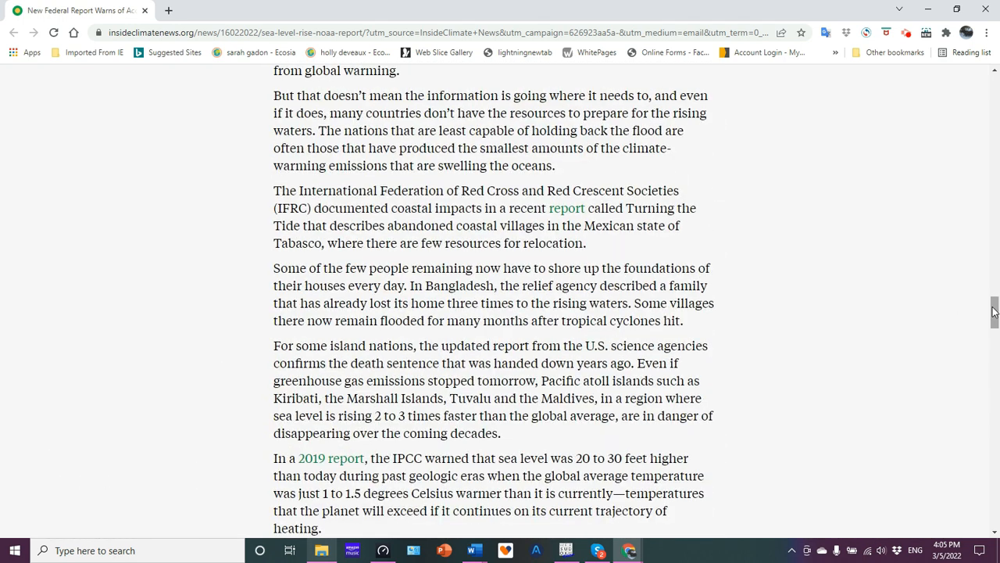
scroll("up", 3)
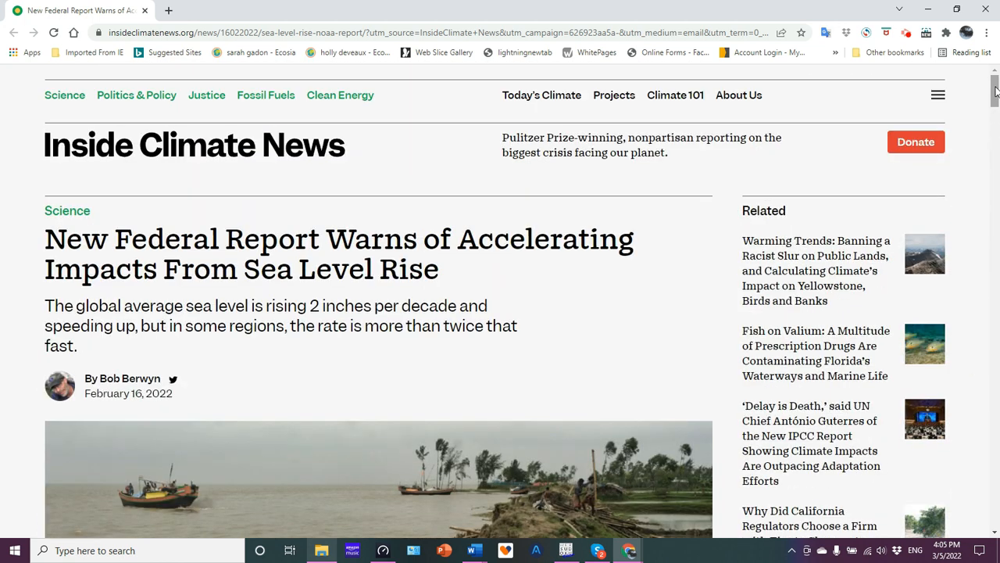
mouse_move(415, 170)
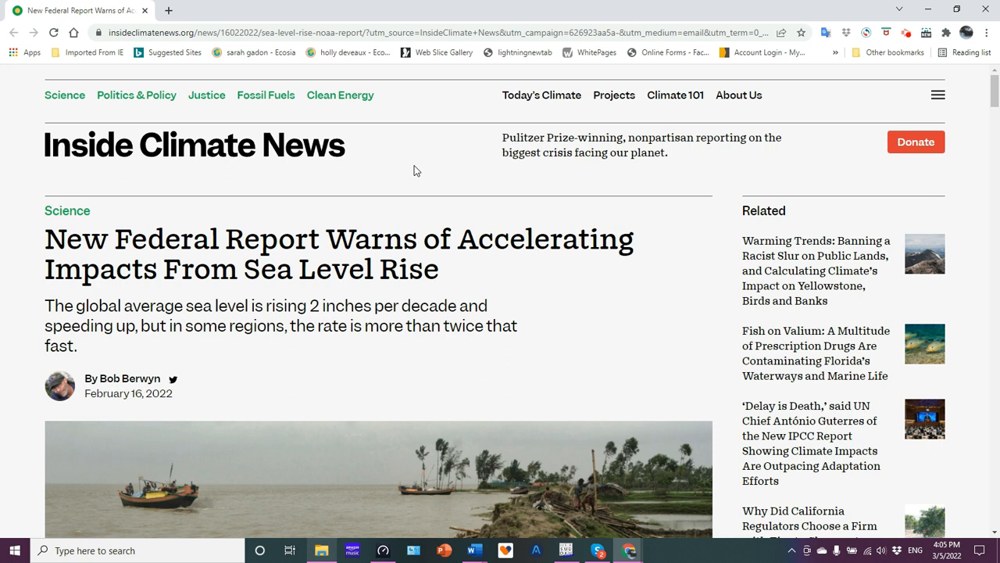
mouse_move(369, 189)
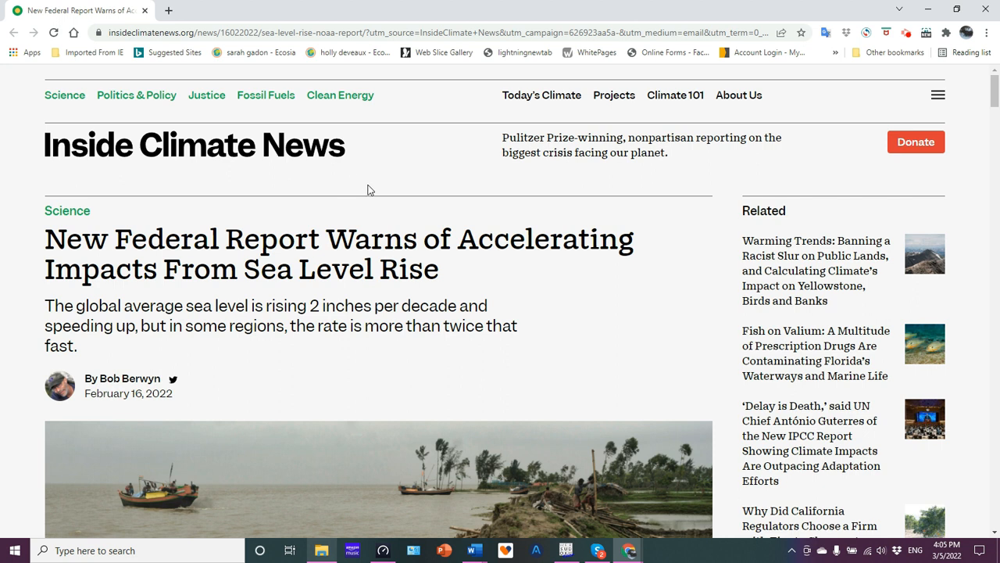
mouse_move(374, 201)
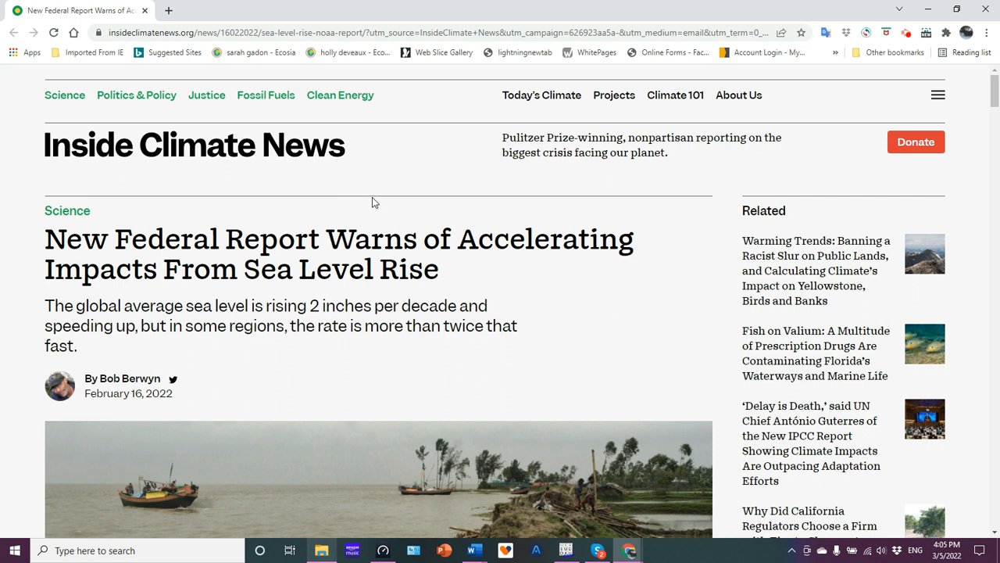
mouse_move(399, 184)
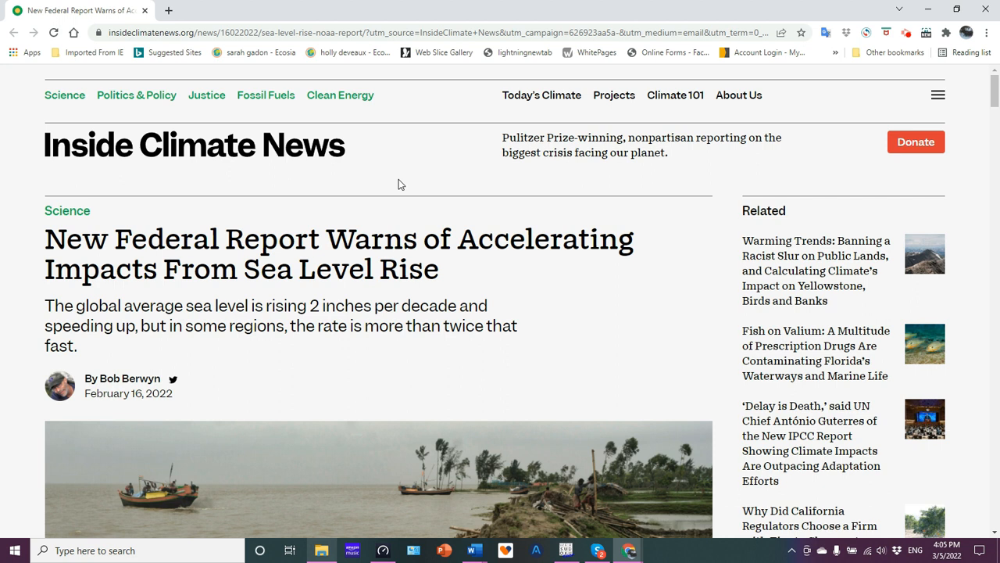
mouse_move(390, 180)
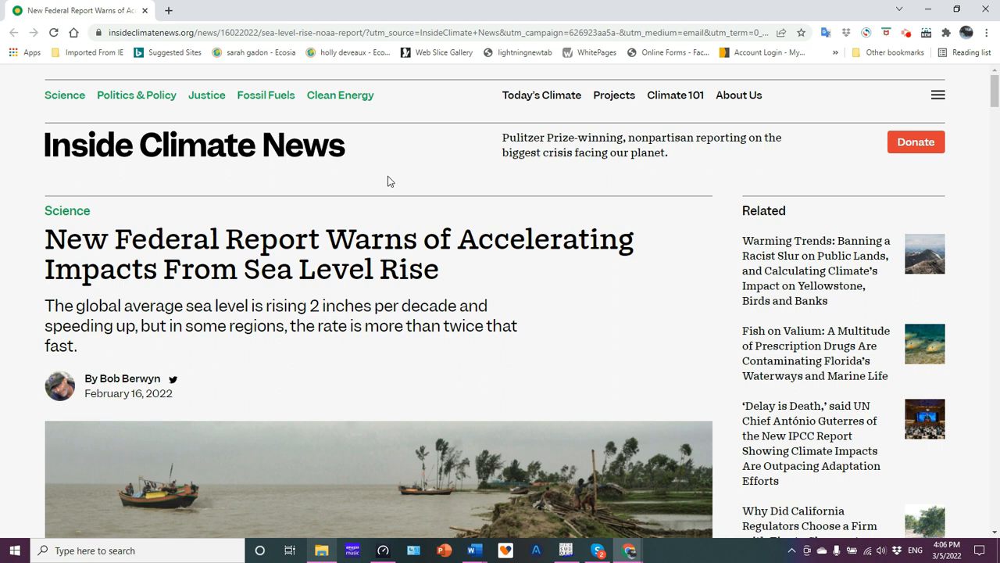
mouse_move(558, 234)
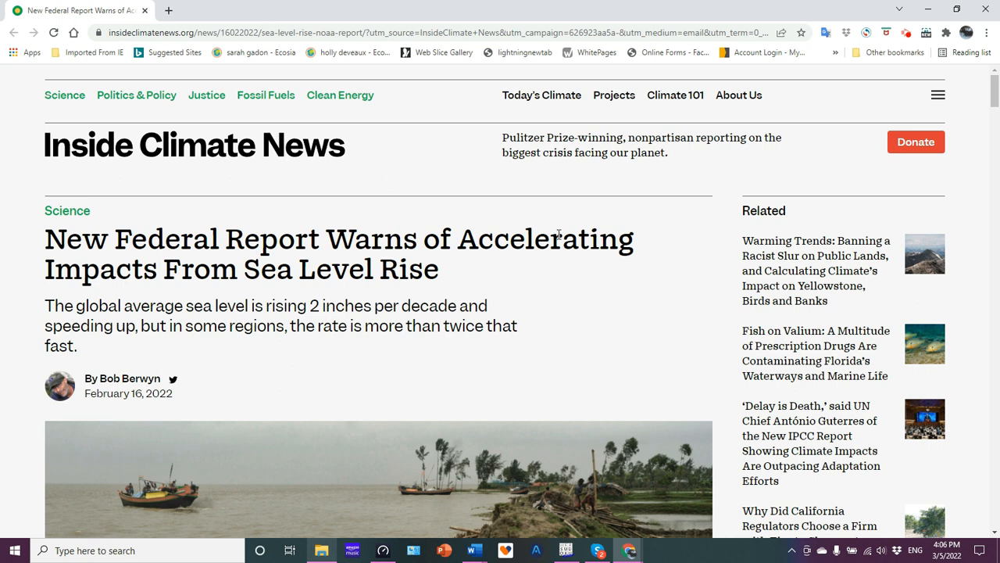
mouse_move(591, 307)
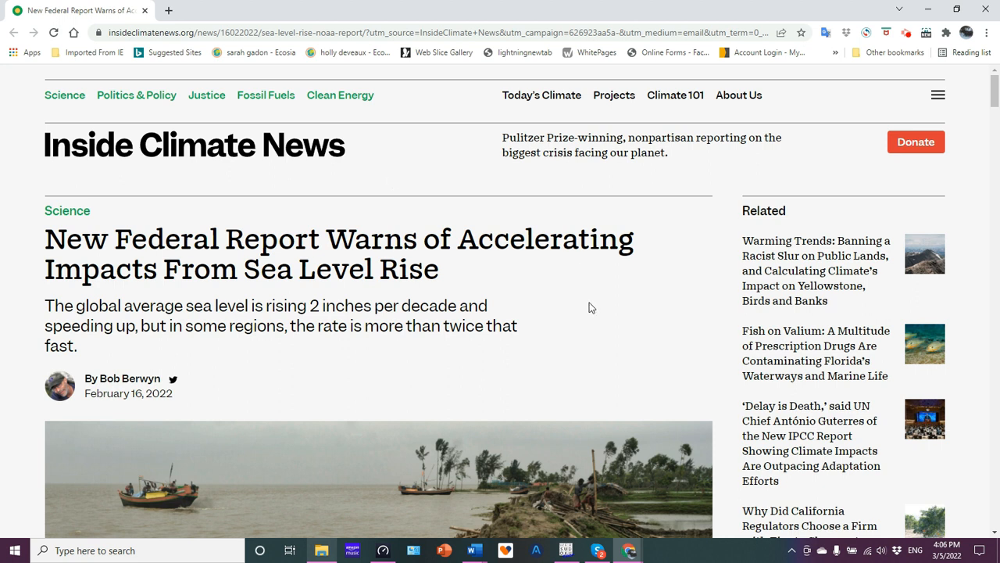